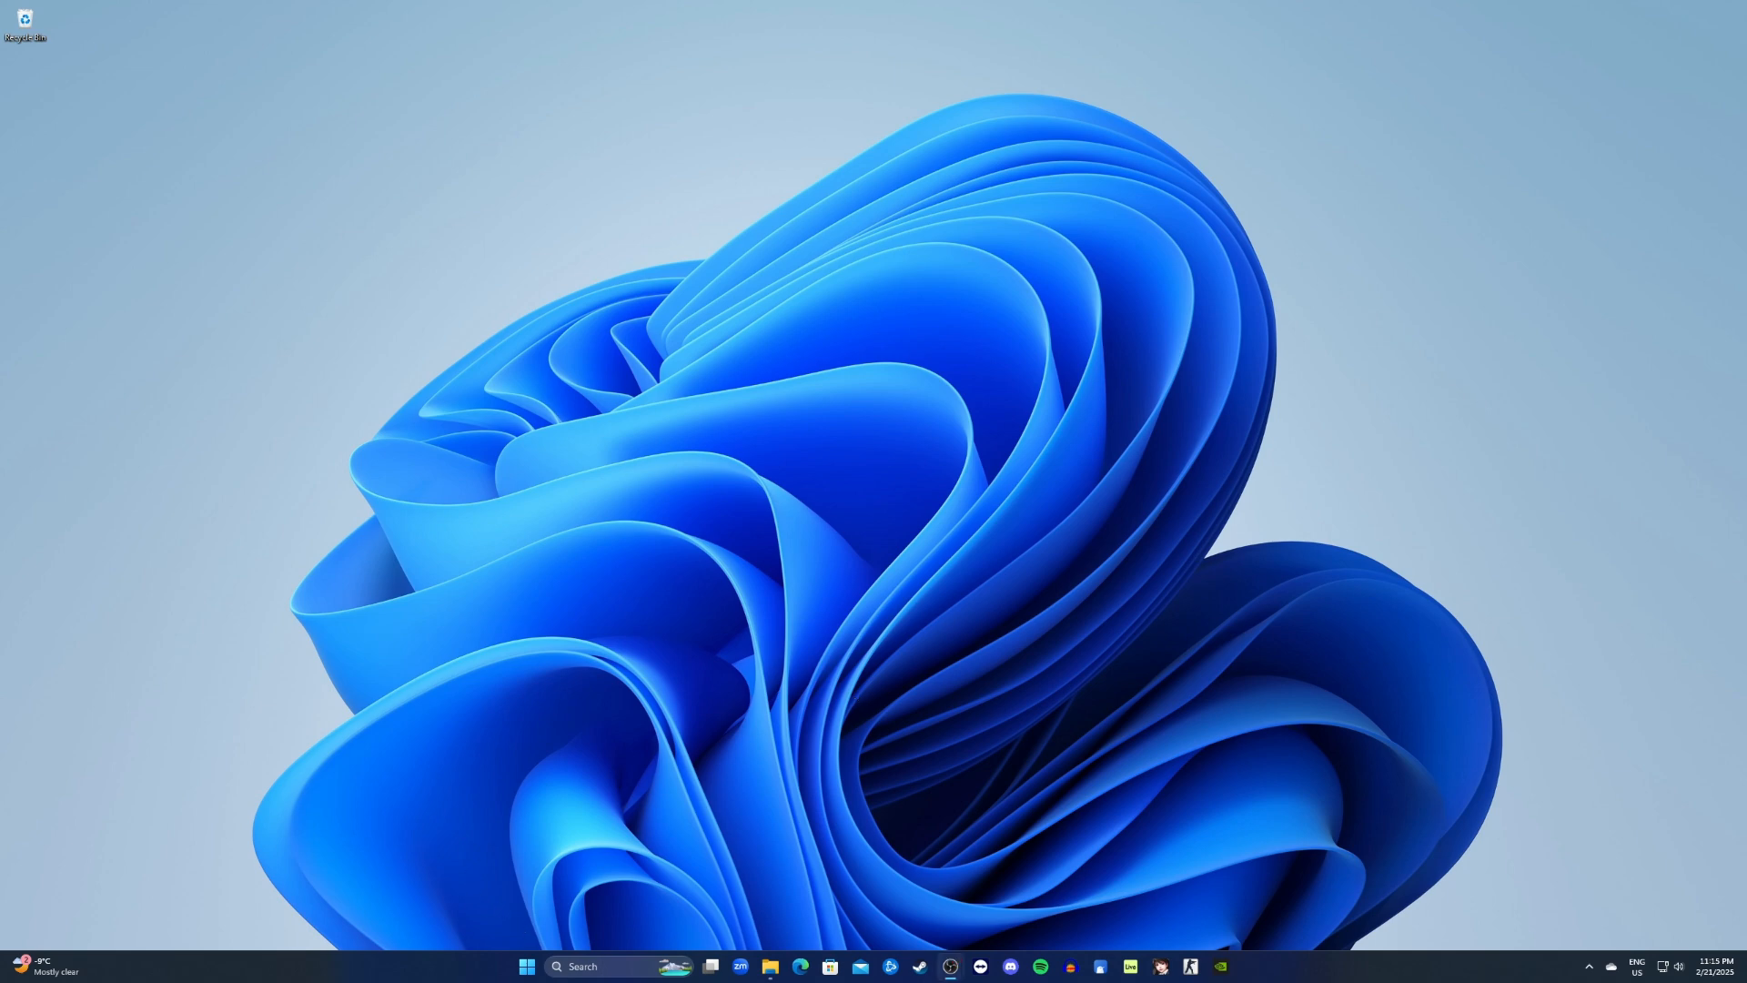
- Find Windows Update via Start search for 'updat' and start checking for updates
left_click(579, 966)
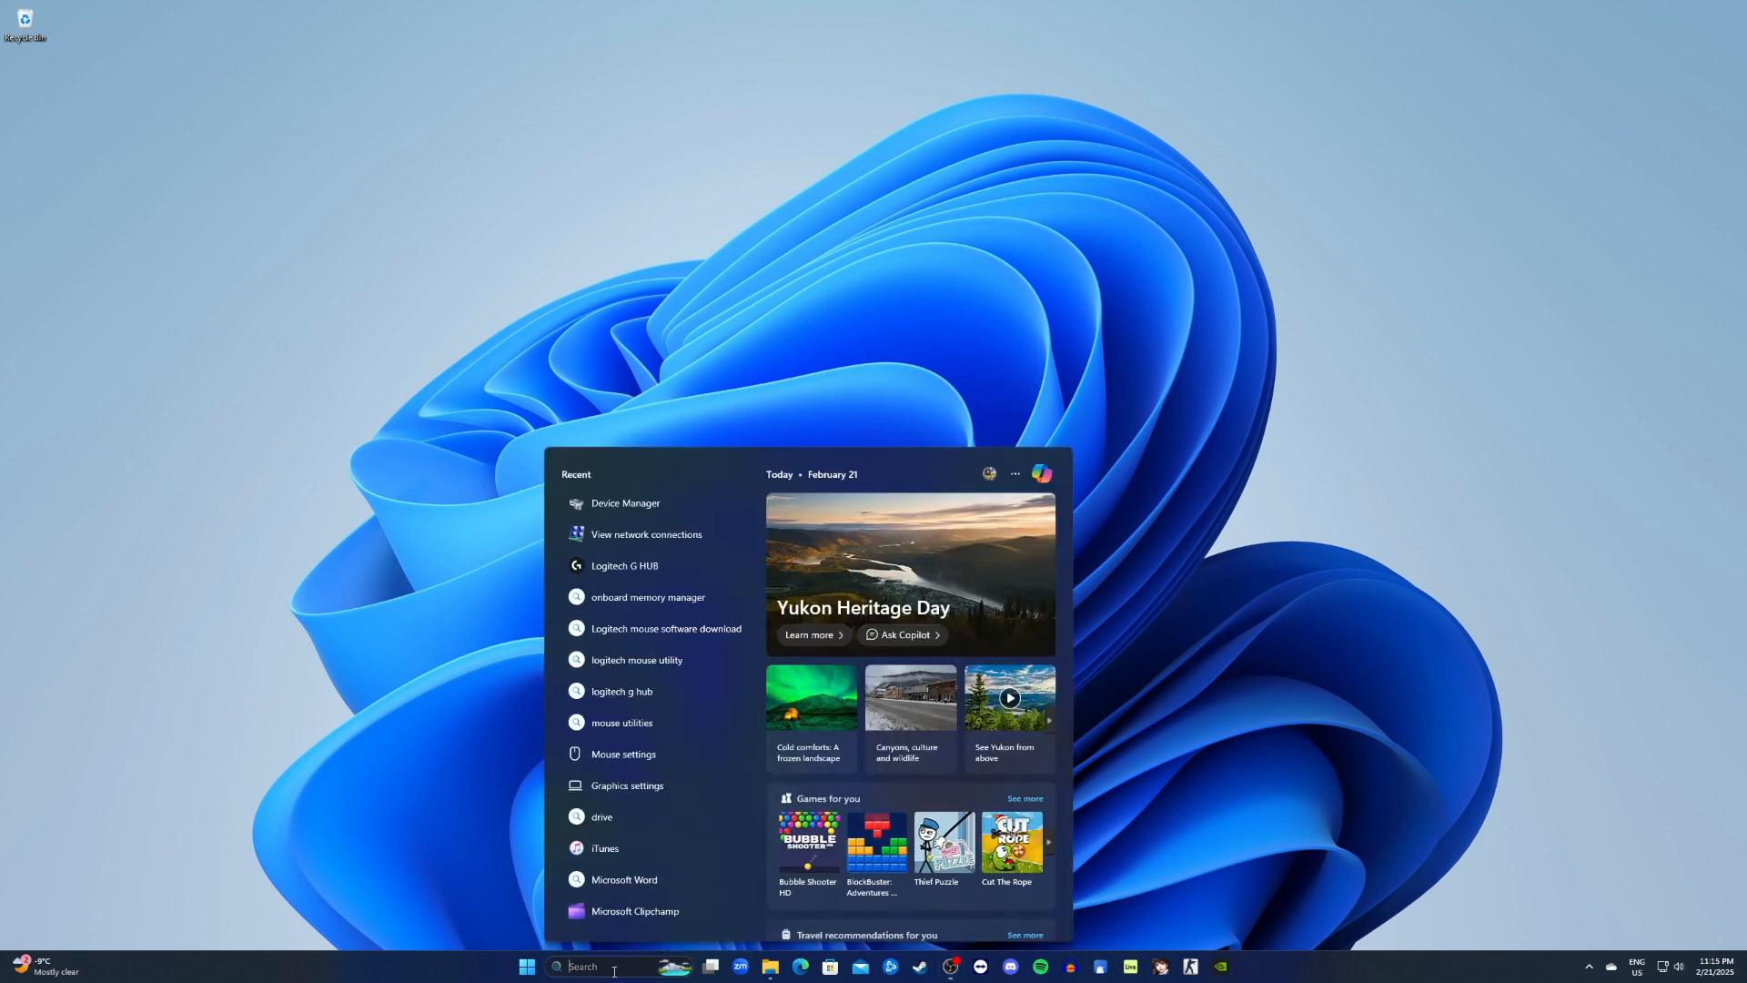
type("update")
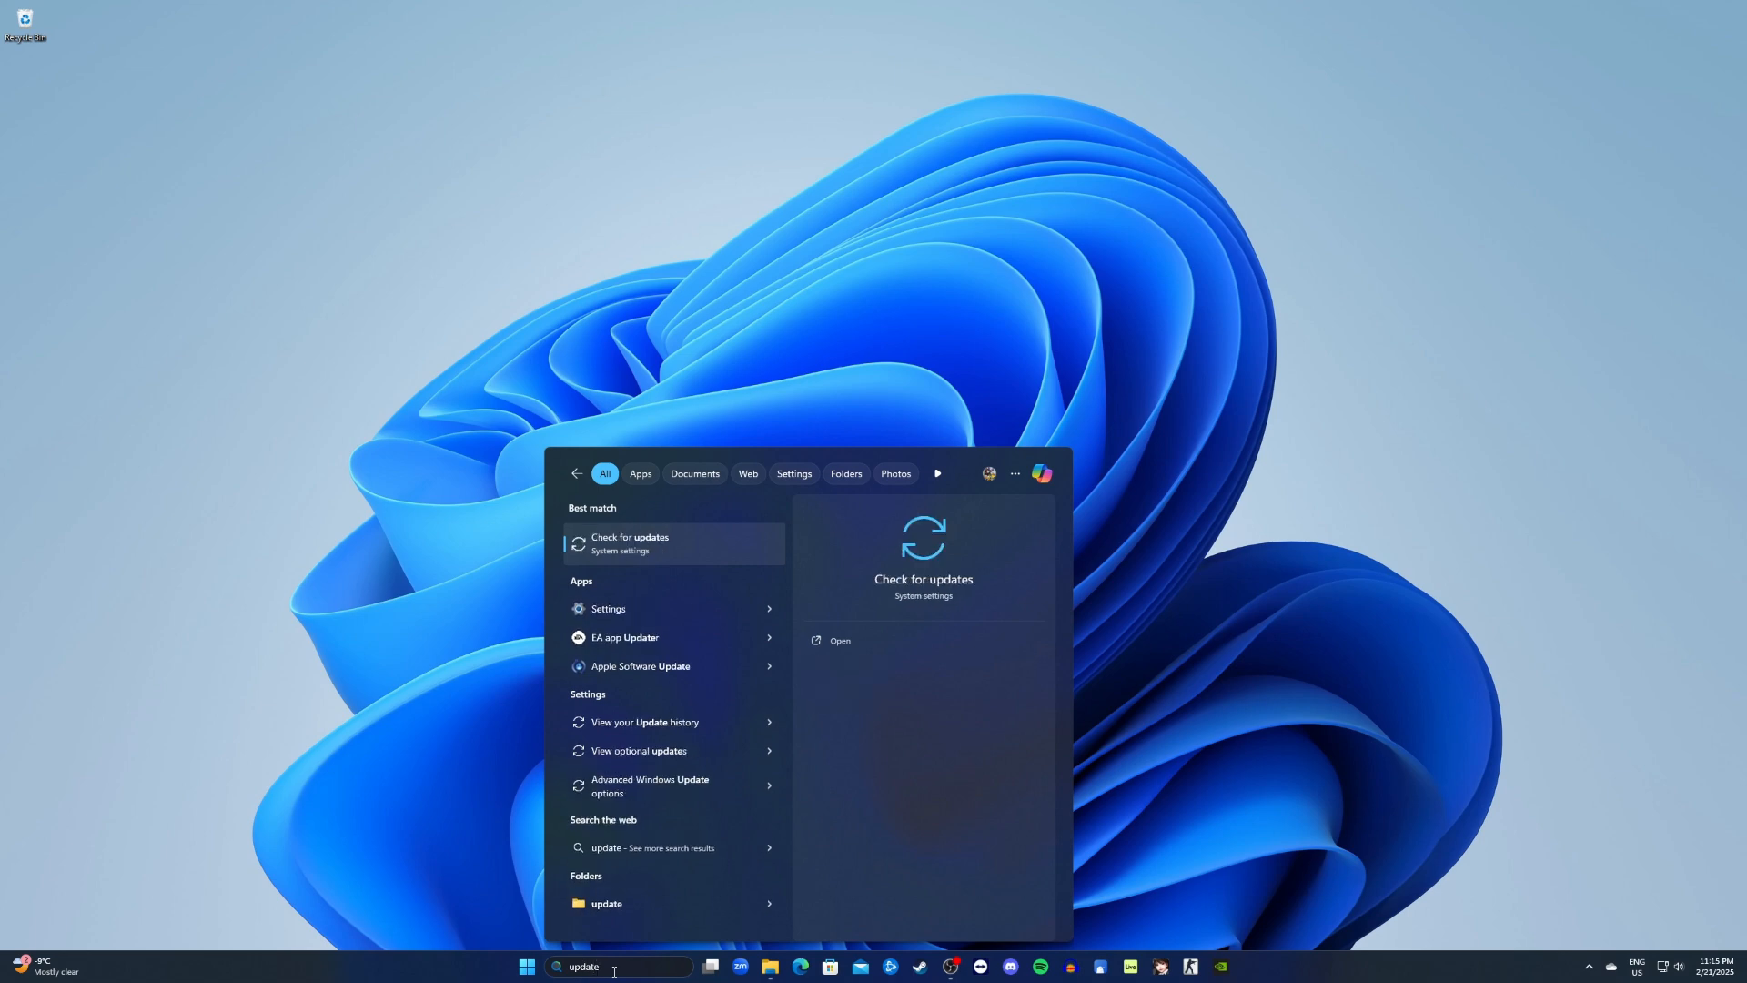
left_click(627, 543)
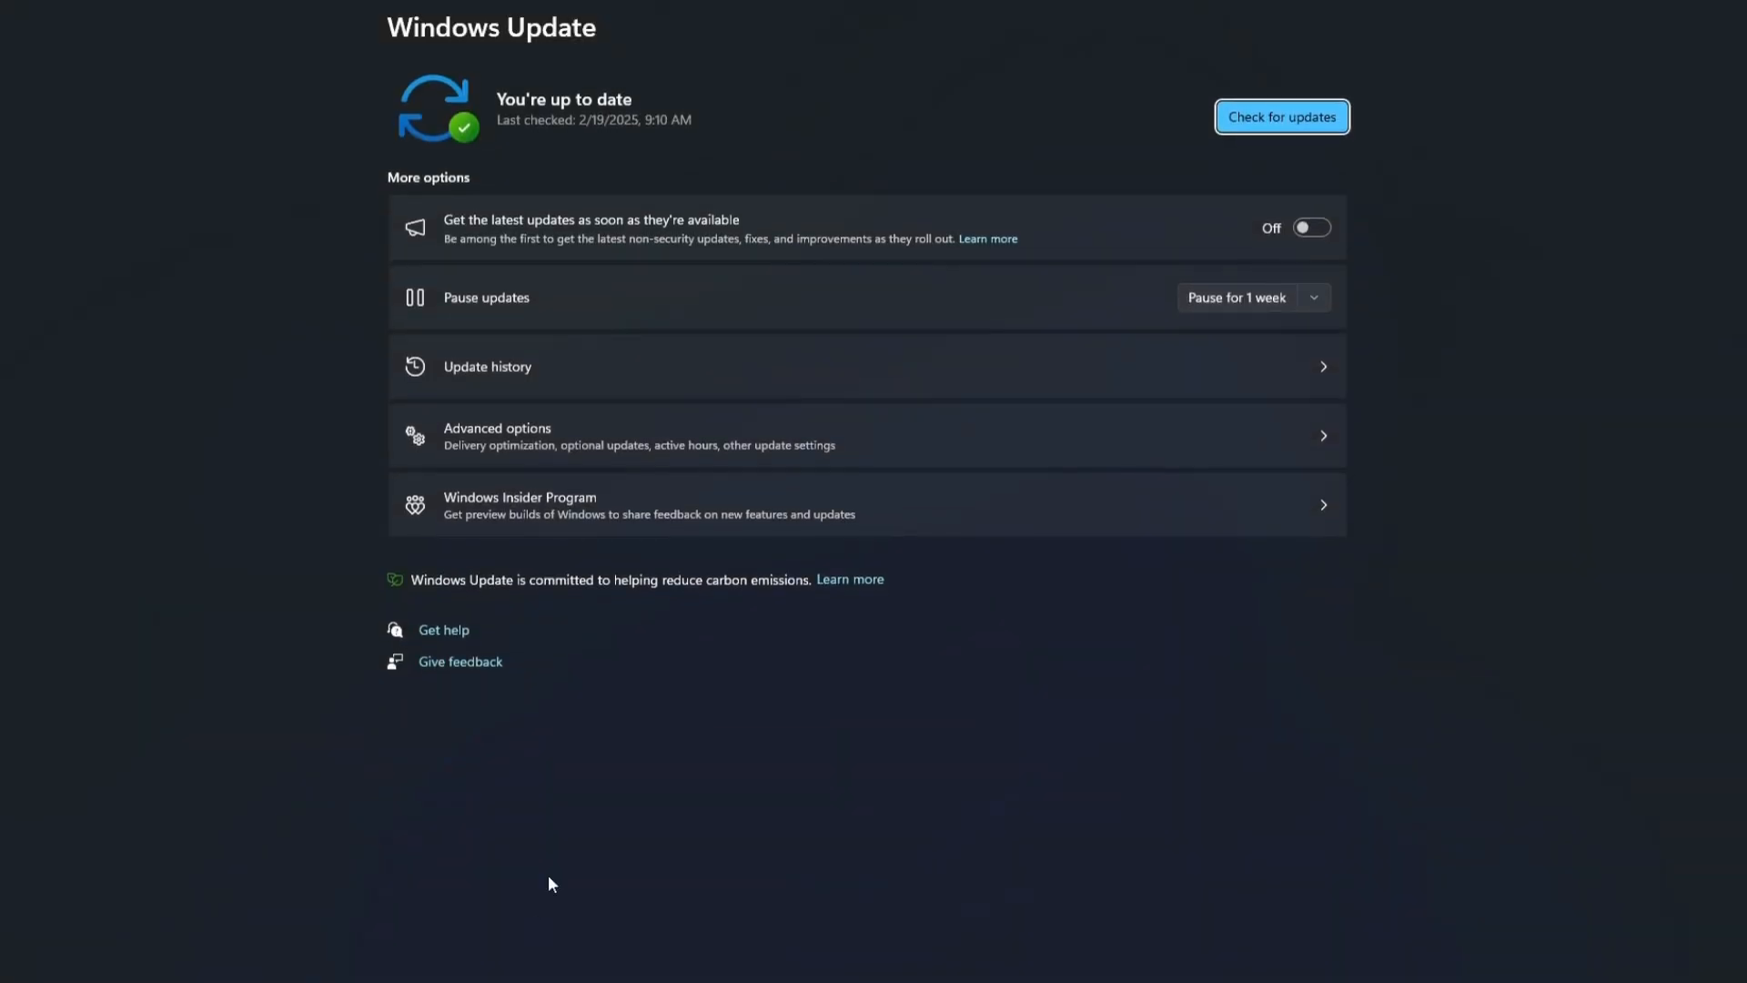
left_click(1280, 116)
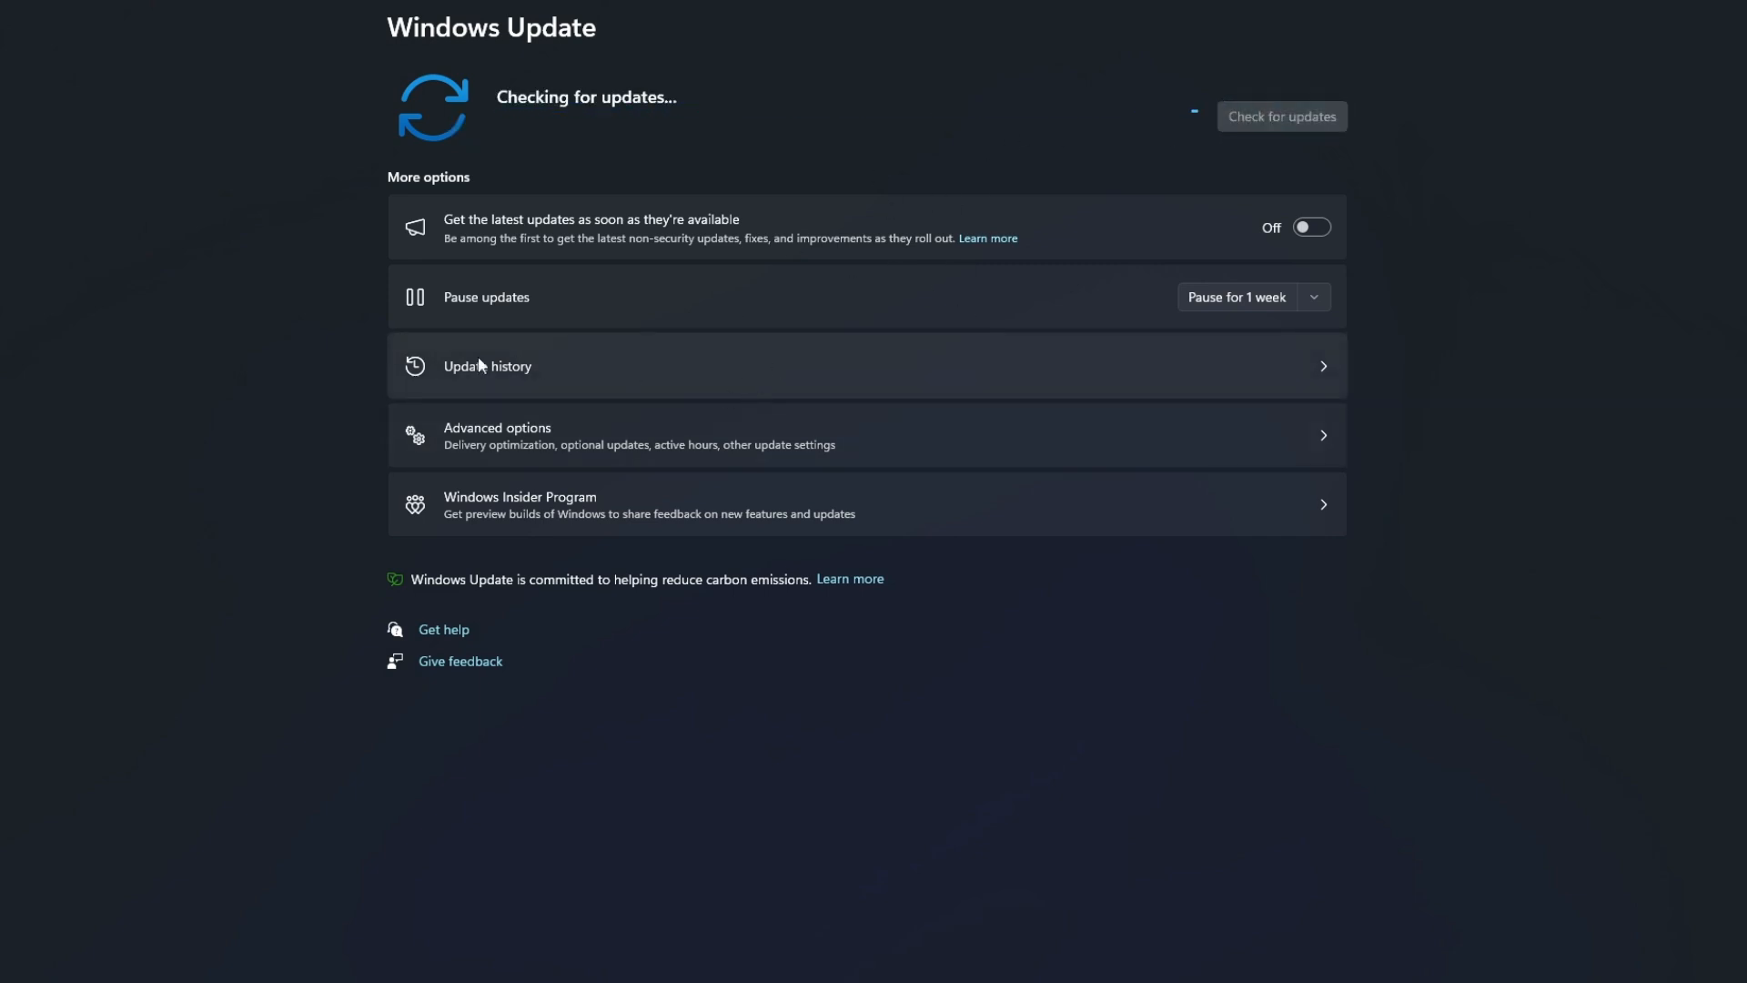
mouse_move(673, 240)
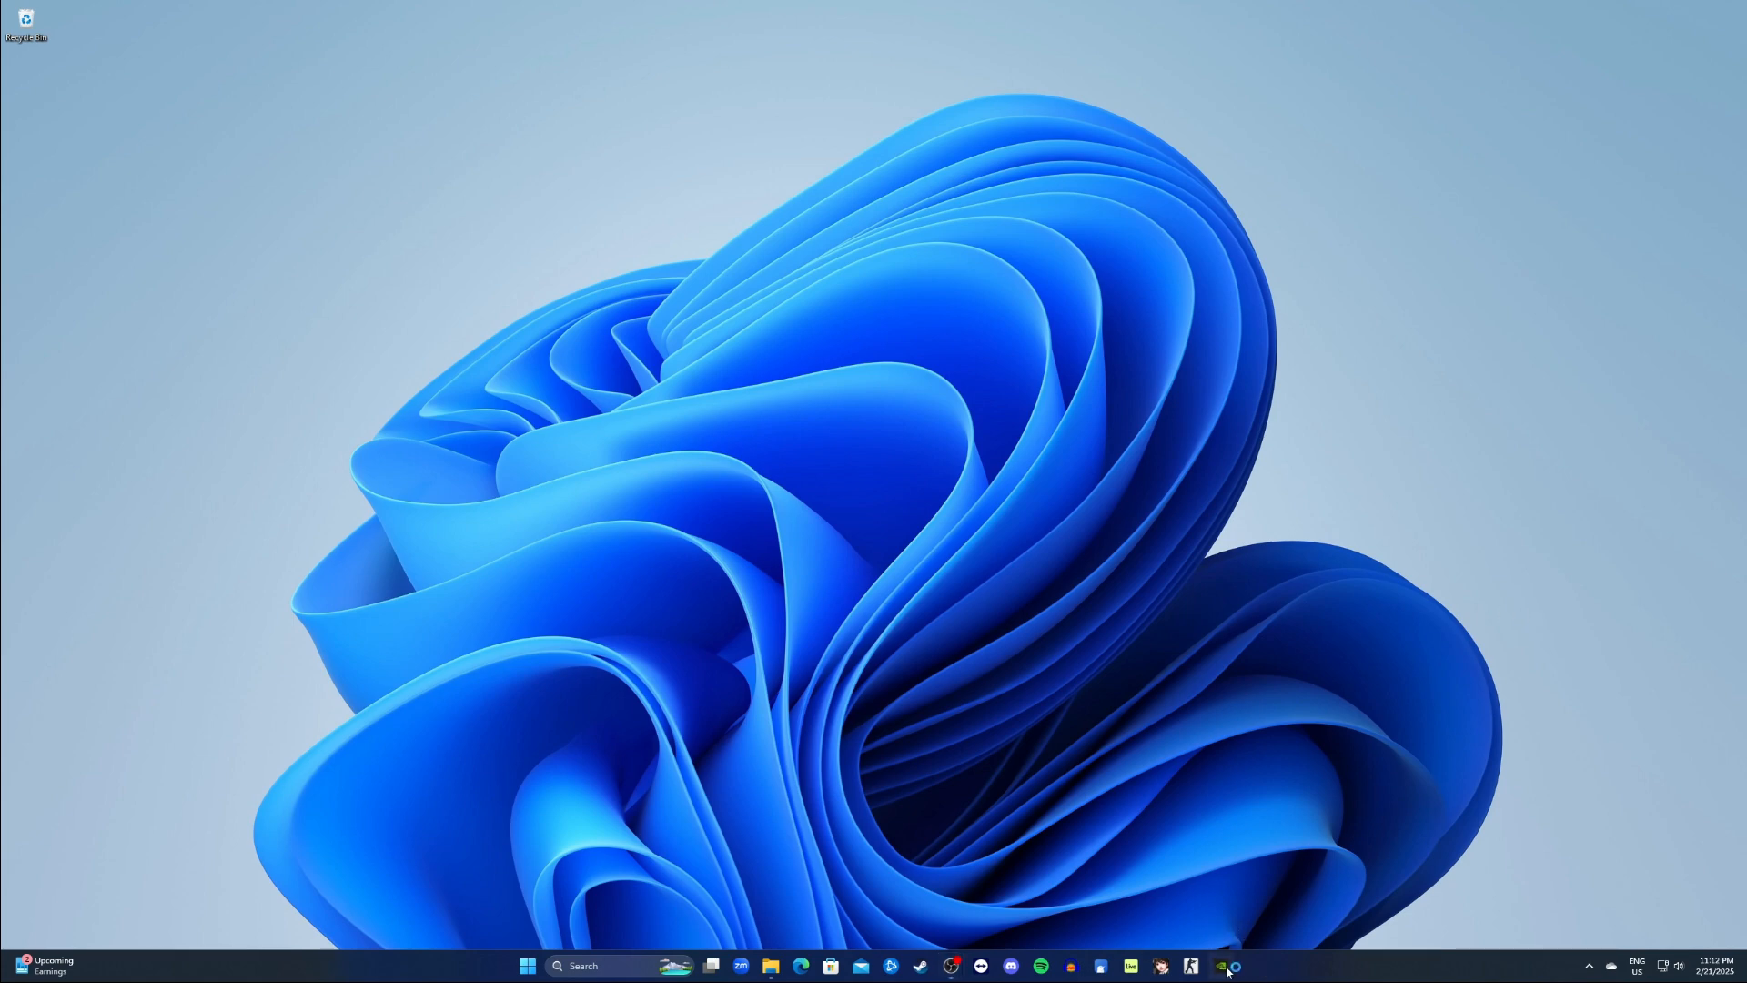
- Show the Drivers page confirming the GeForce Game Ready Driver is up to date
left_click(1224, 966)
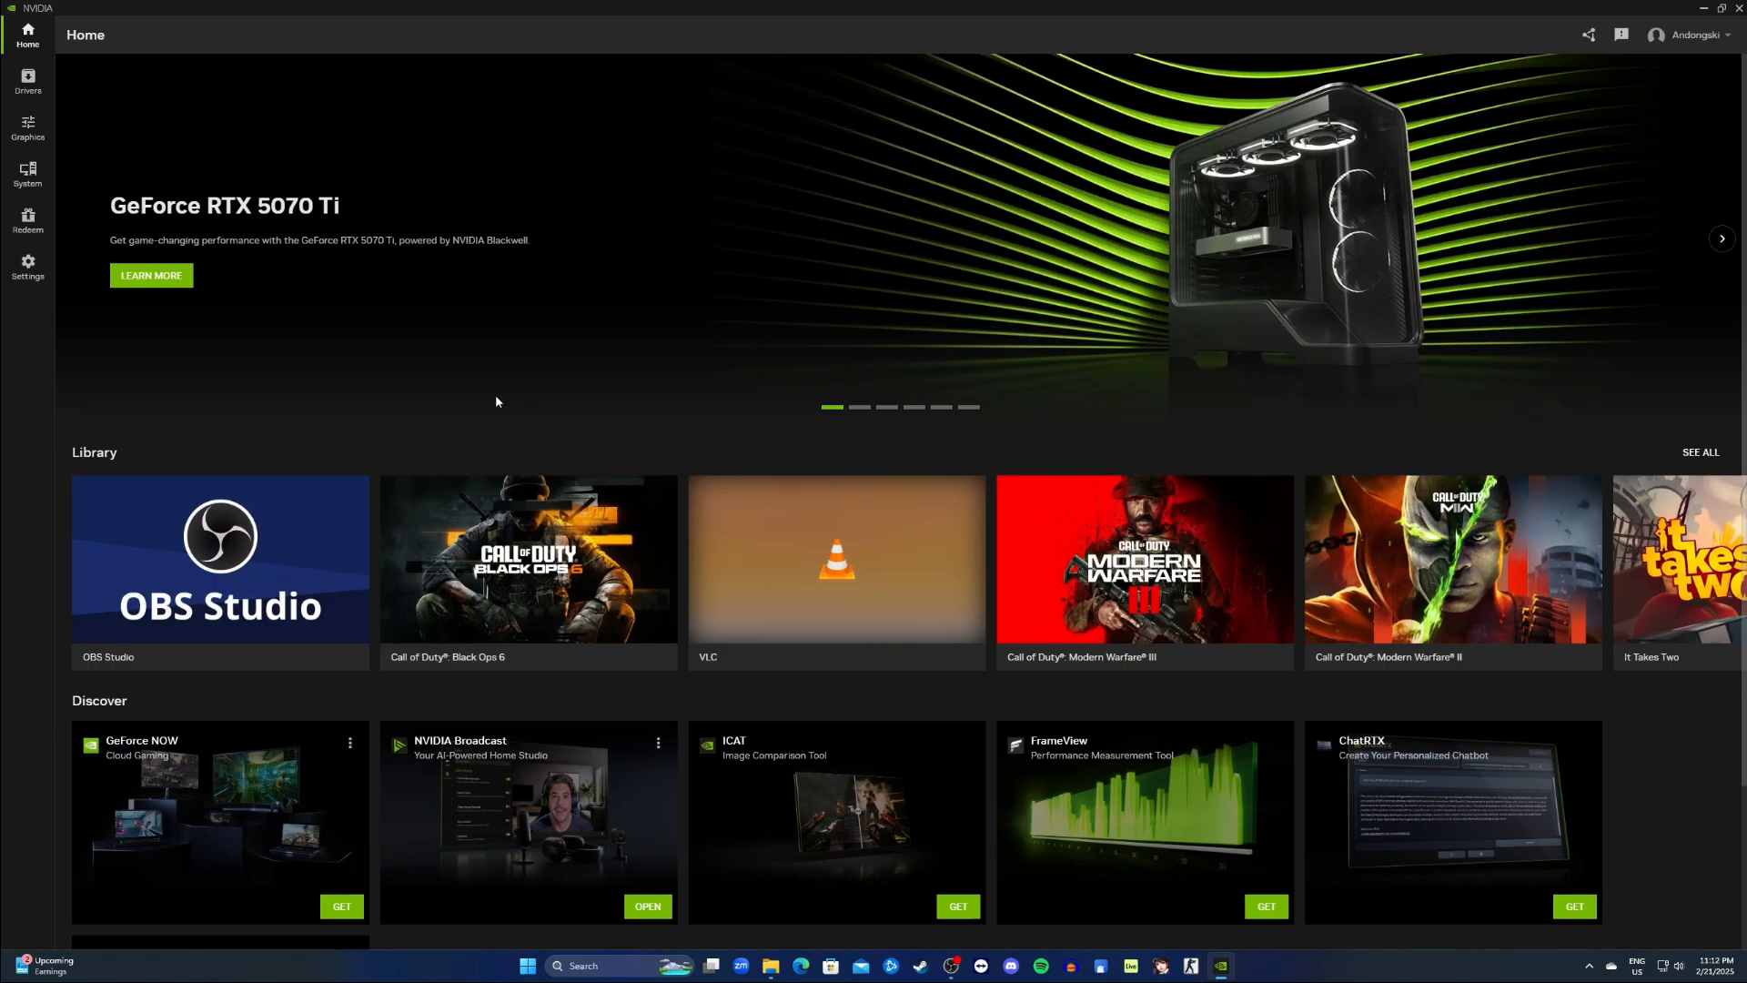
left_click(27, 80)
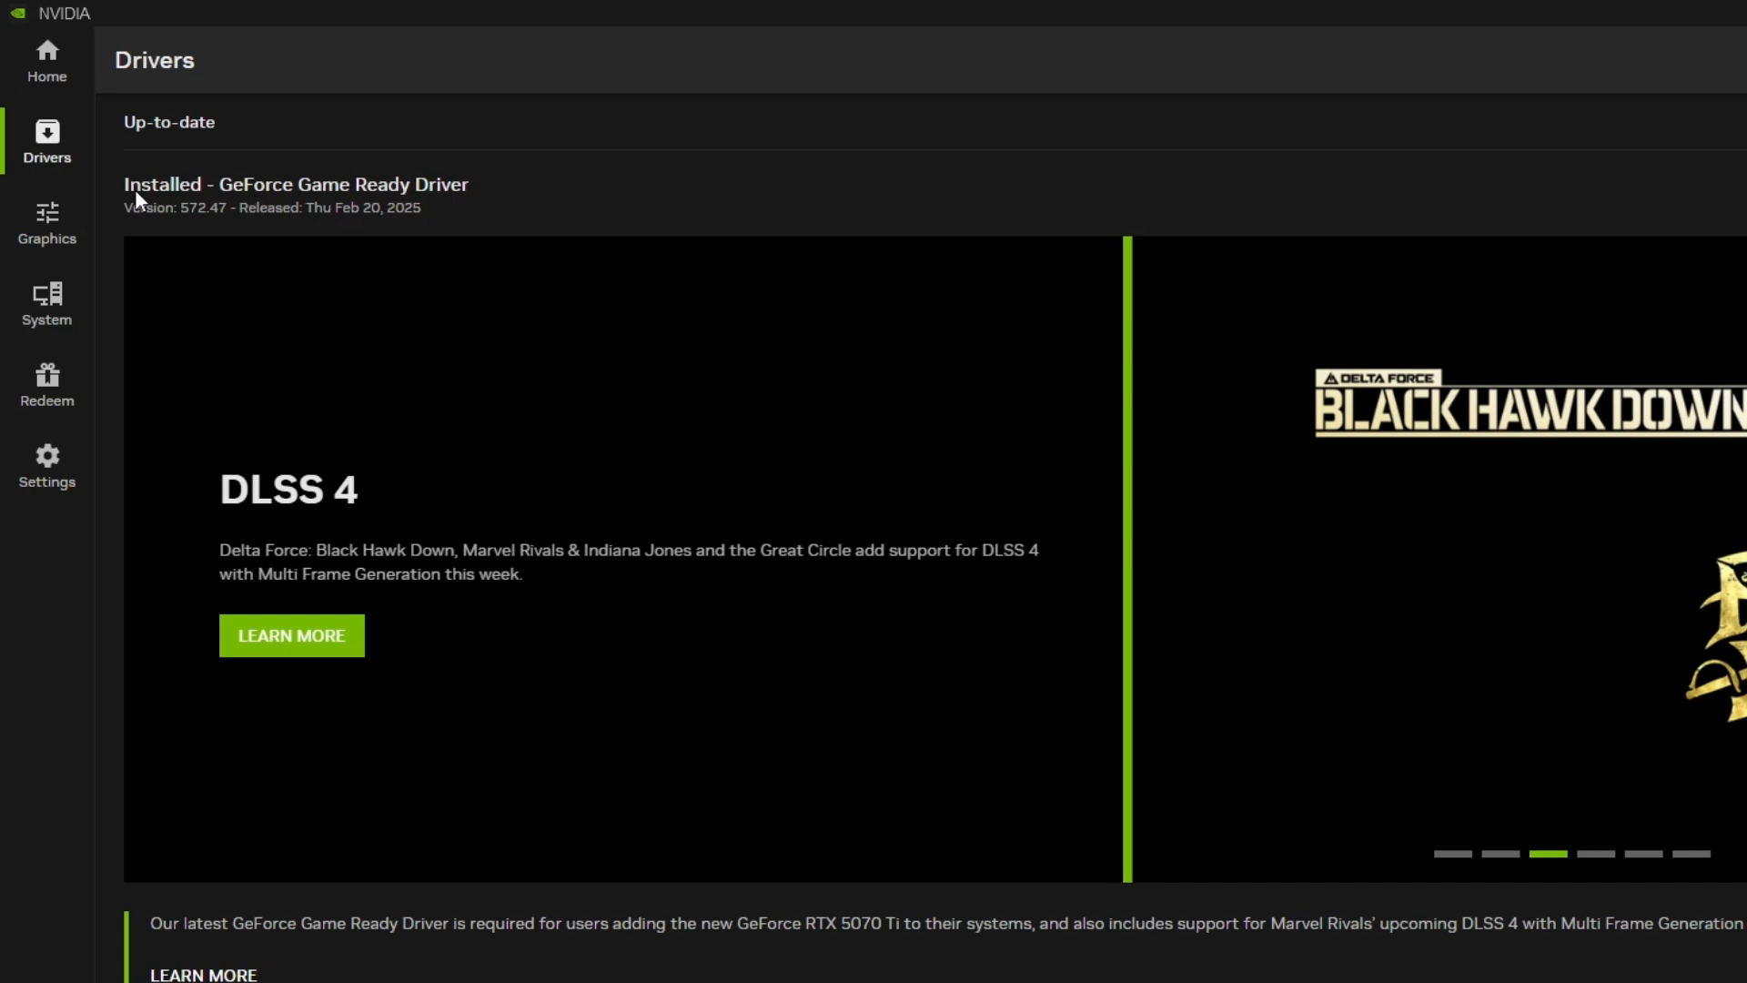
mouse_move(203, 231)
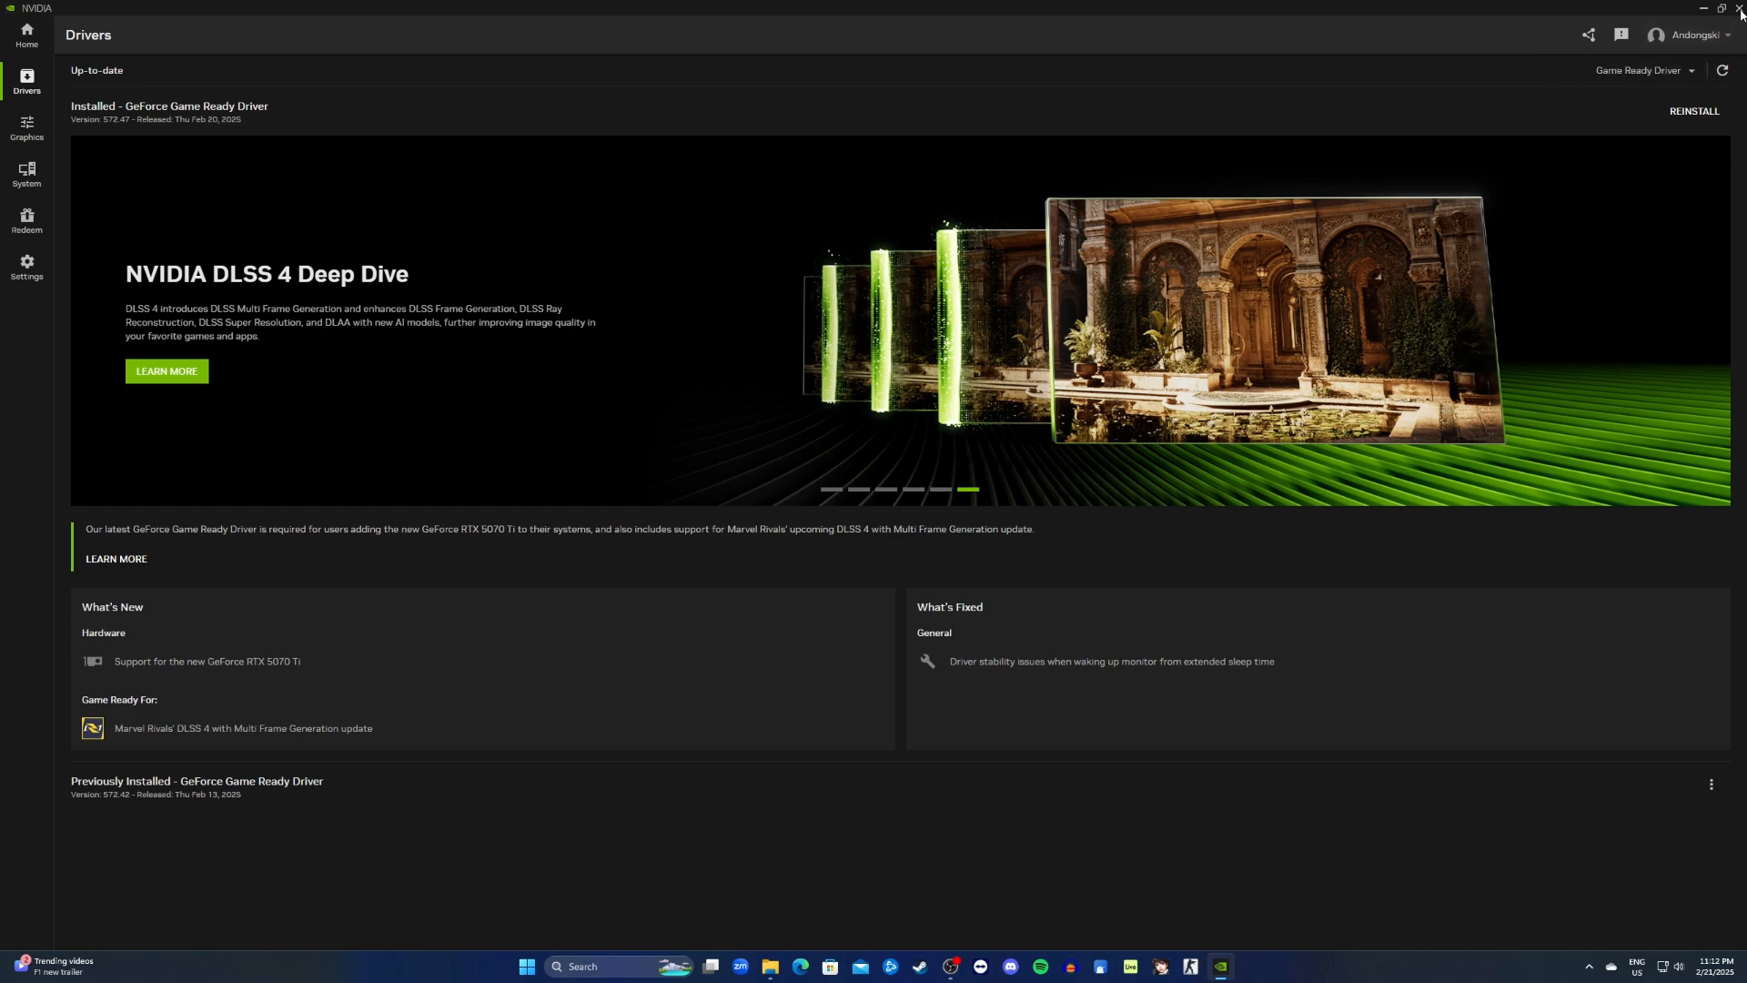
- Review the Startup apps list and their enabled status in Task Manager, then return to the desktop
left_click(1703, 7)
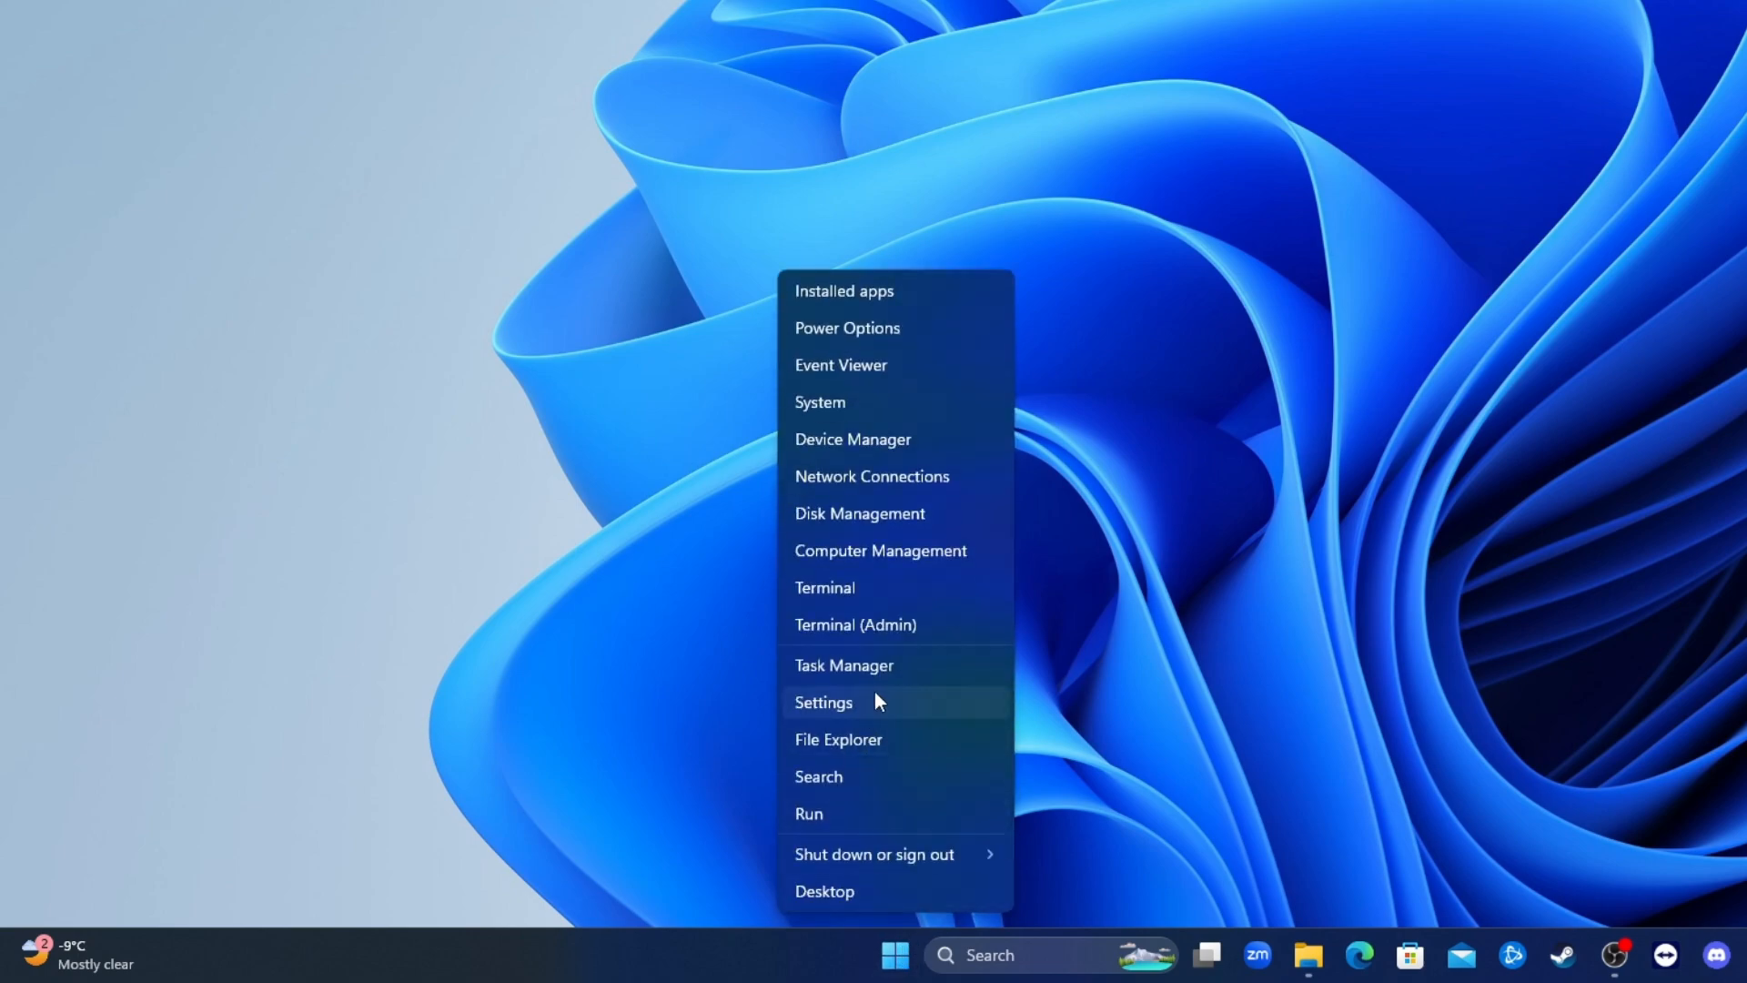
left_click(842, 664)
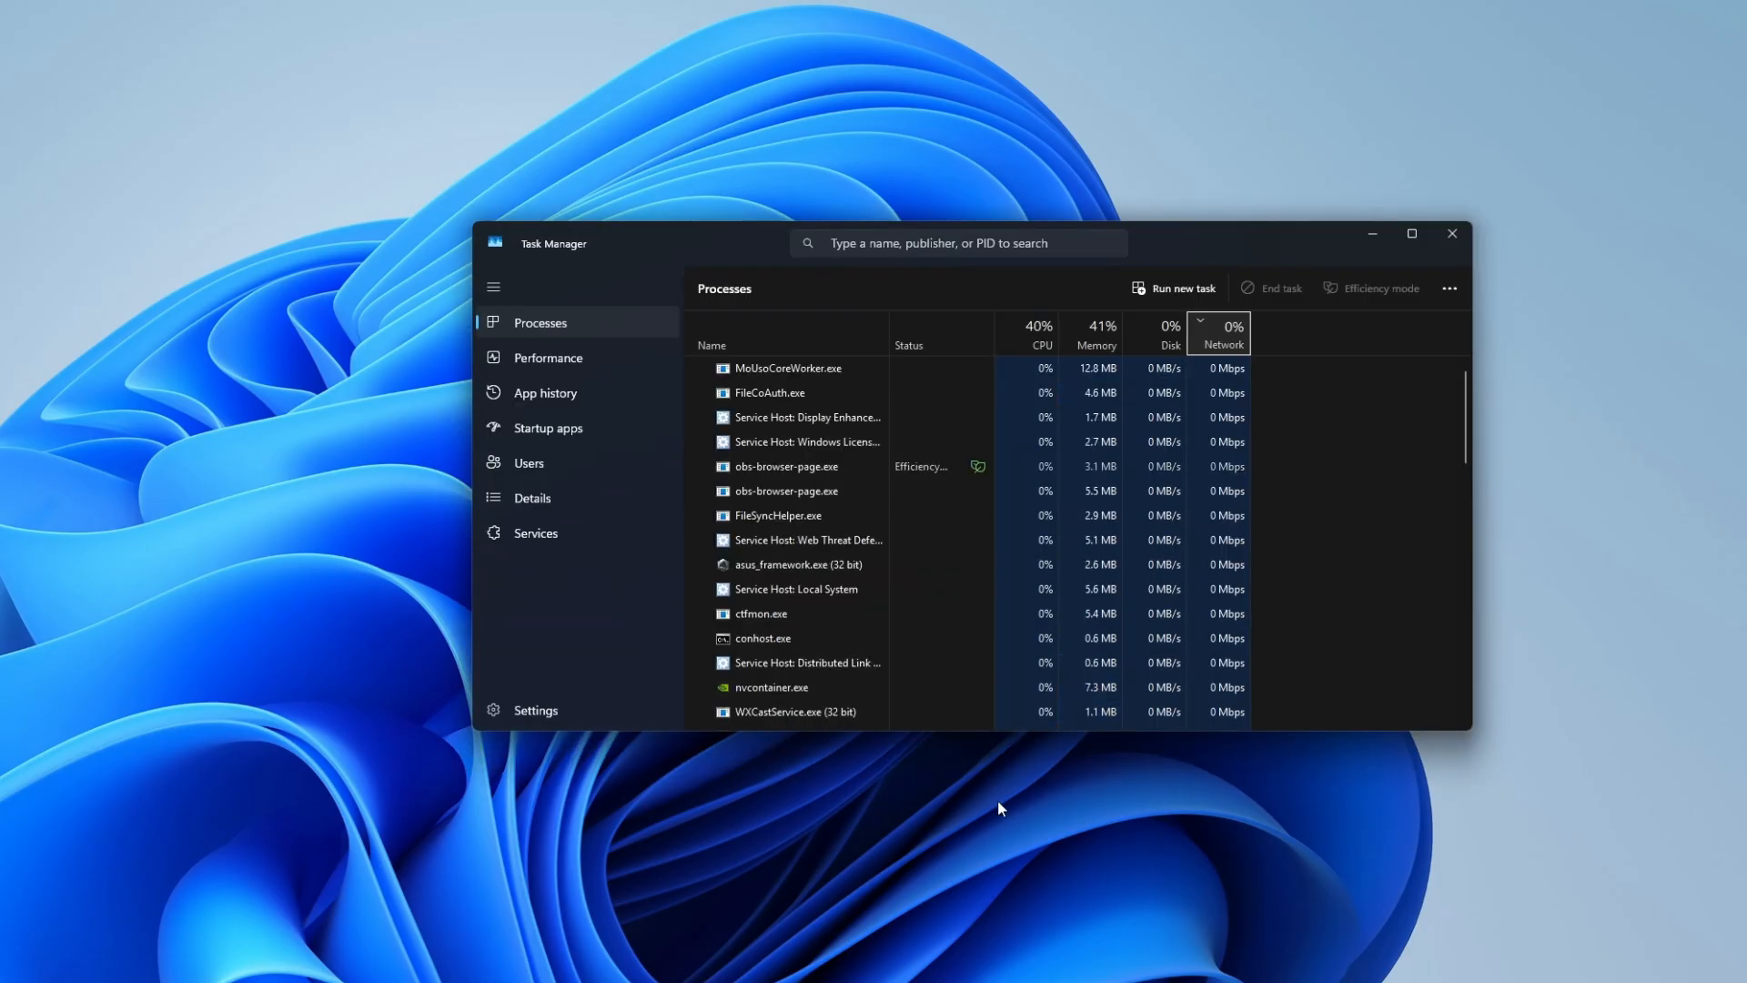
left_click(548, 426)
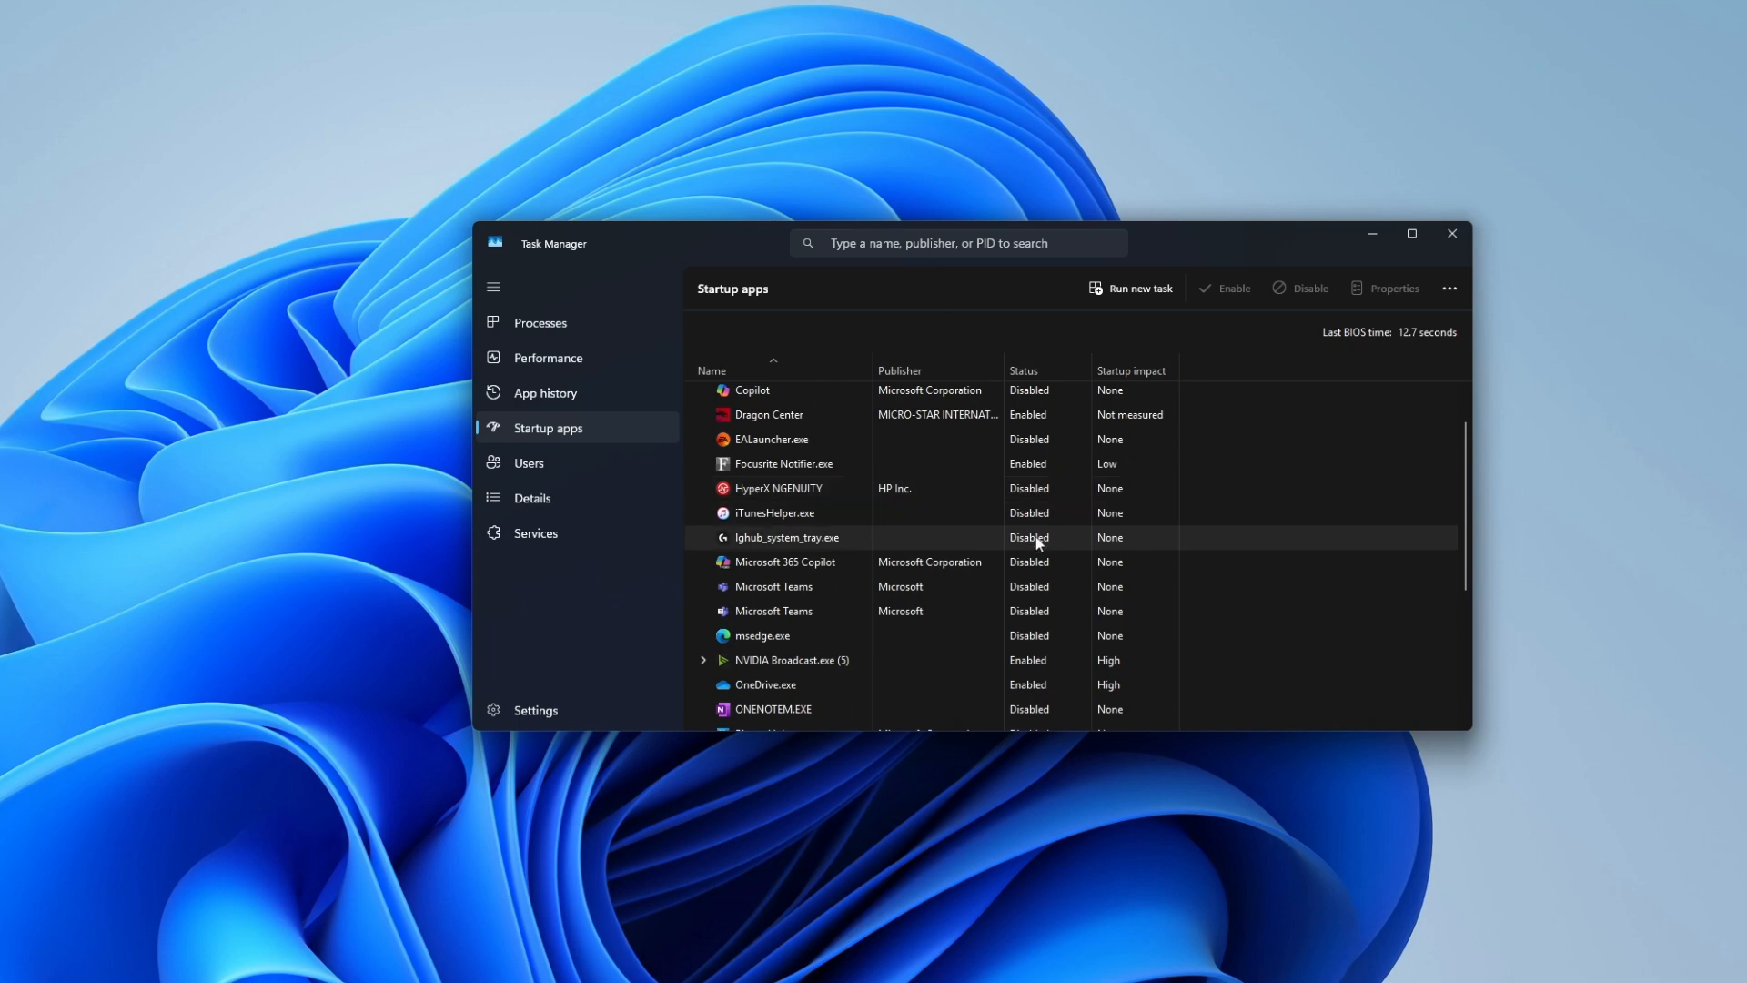
scroll("down", 3)
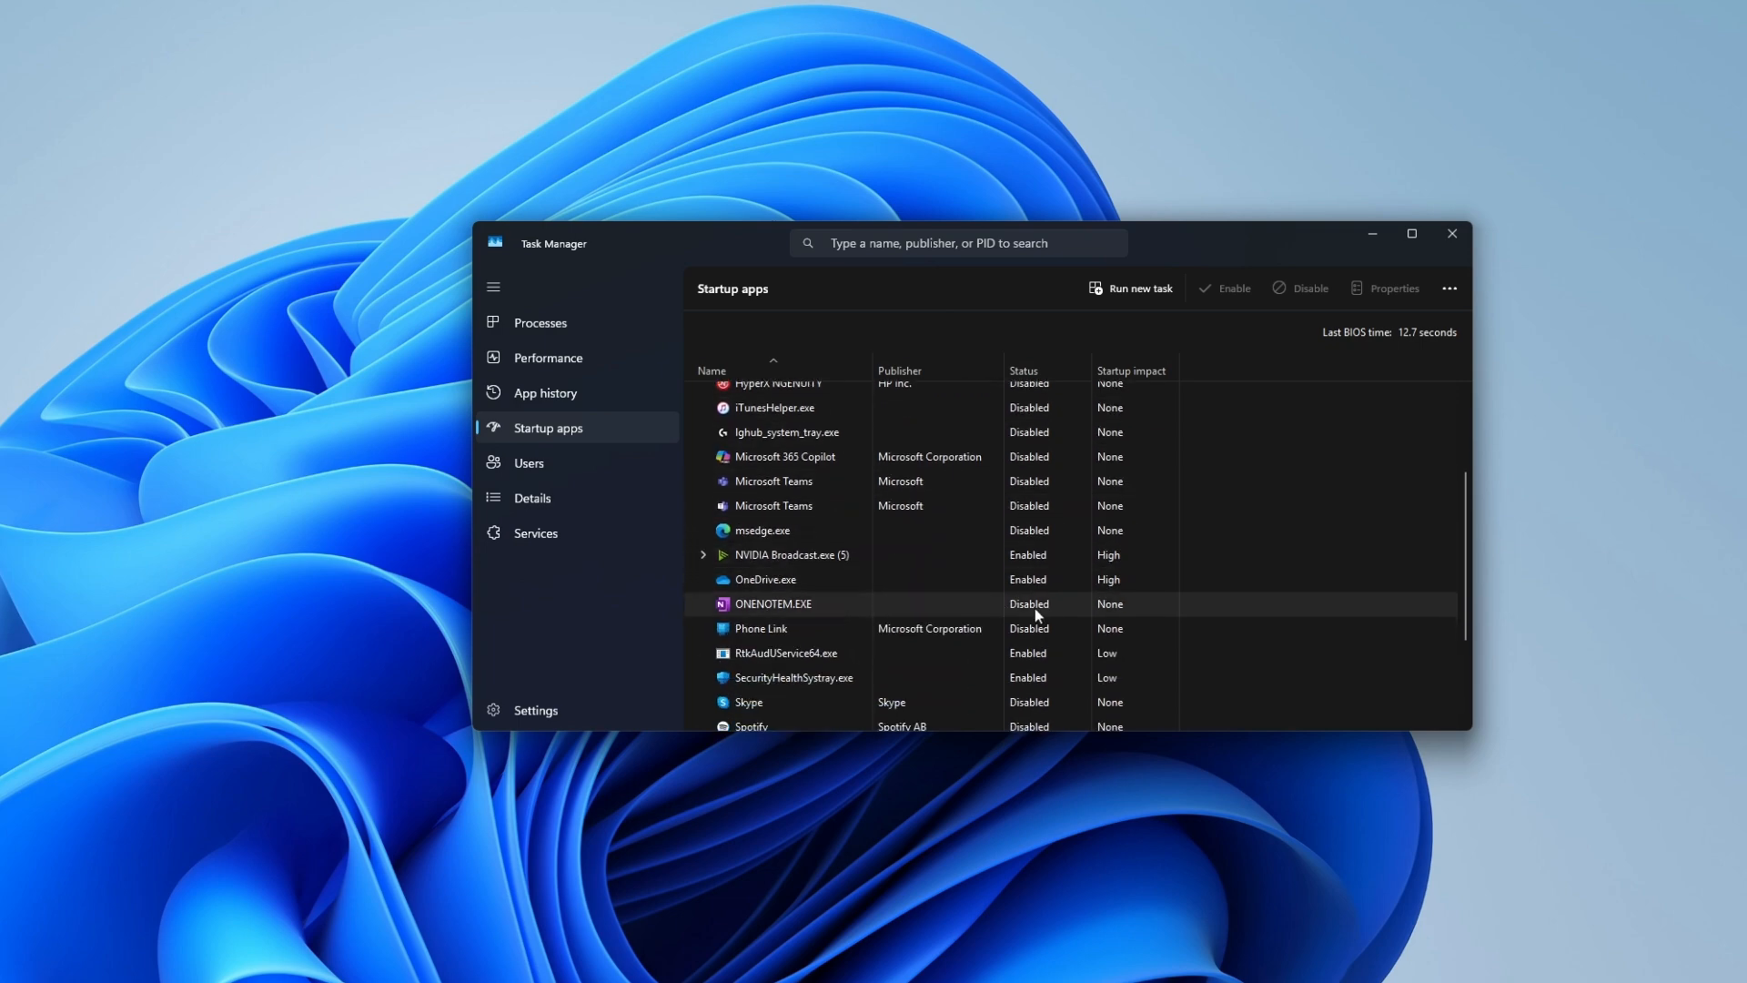
scroll("down", 3)
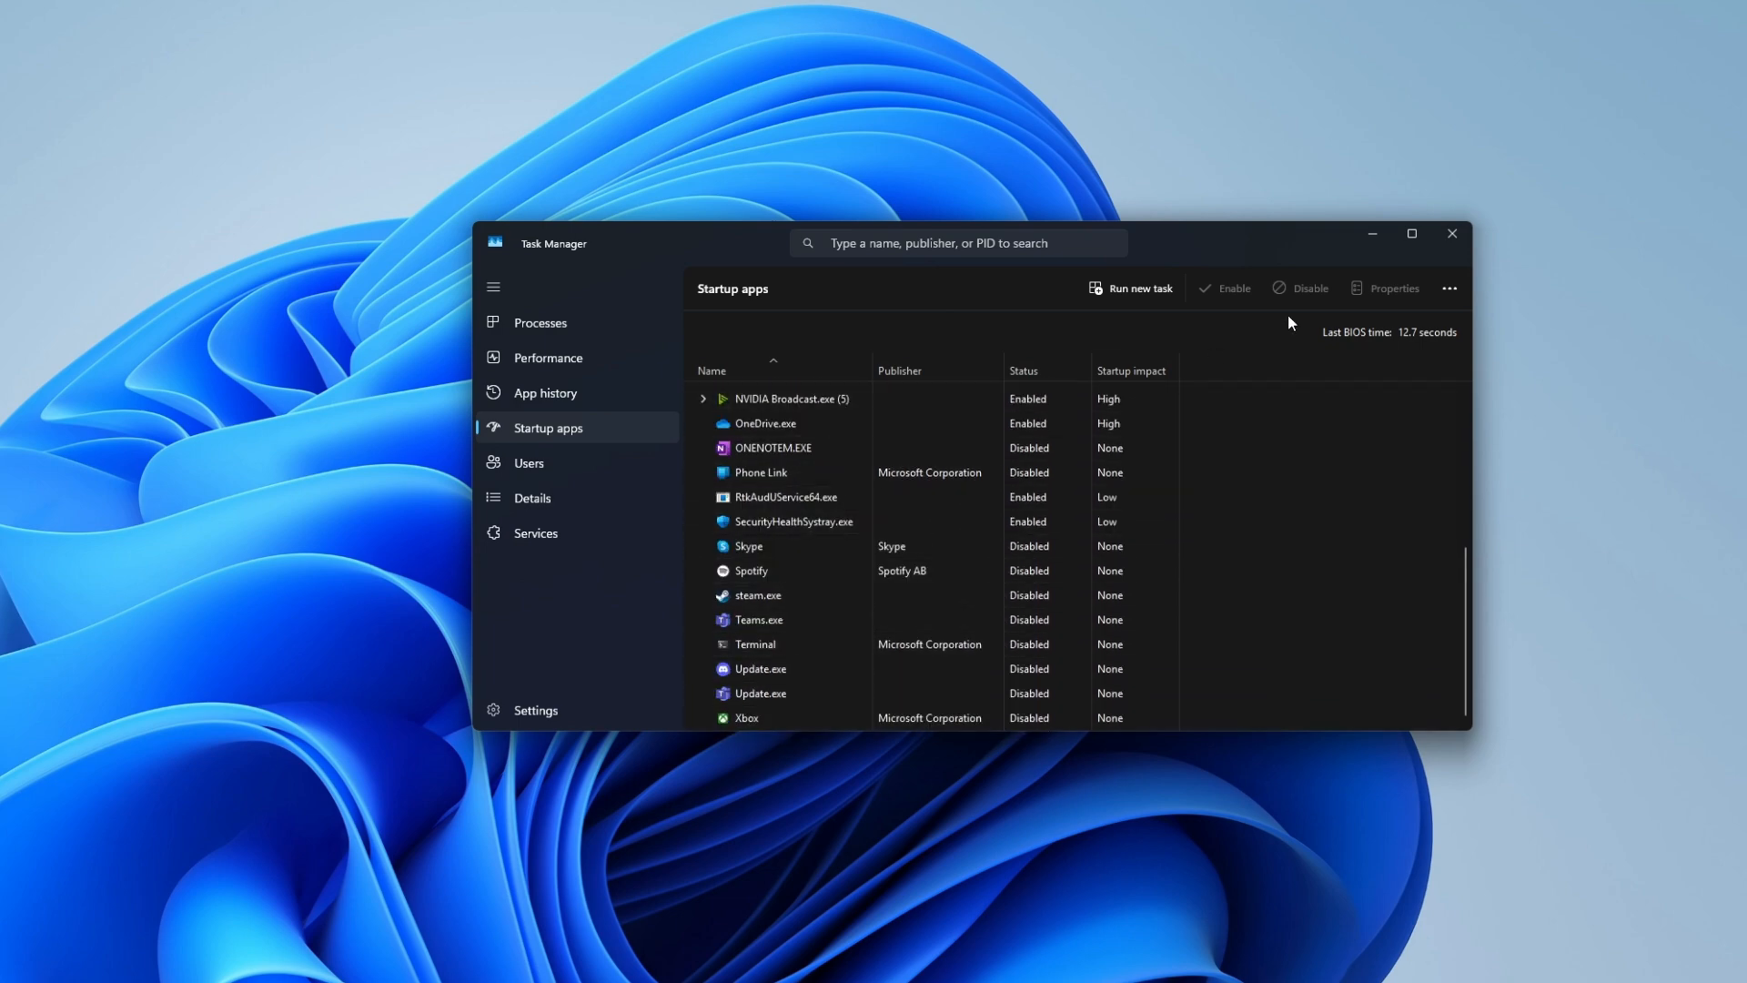
left_click(1452, 233)
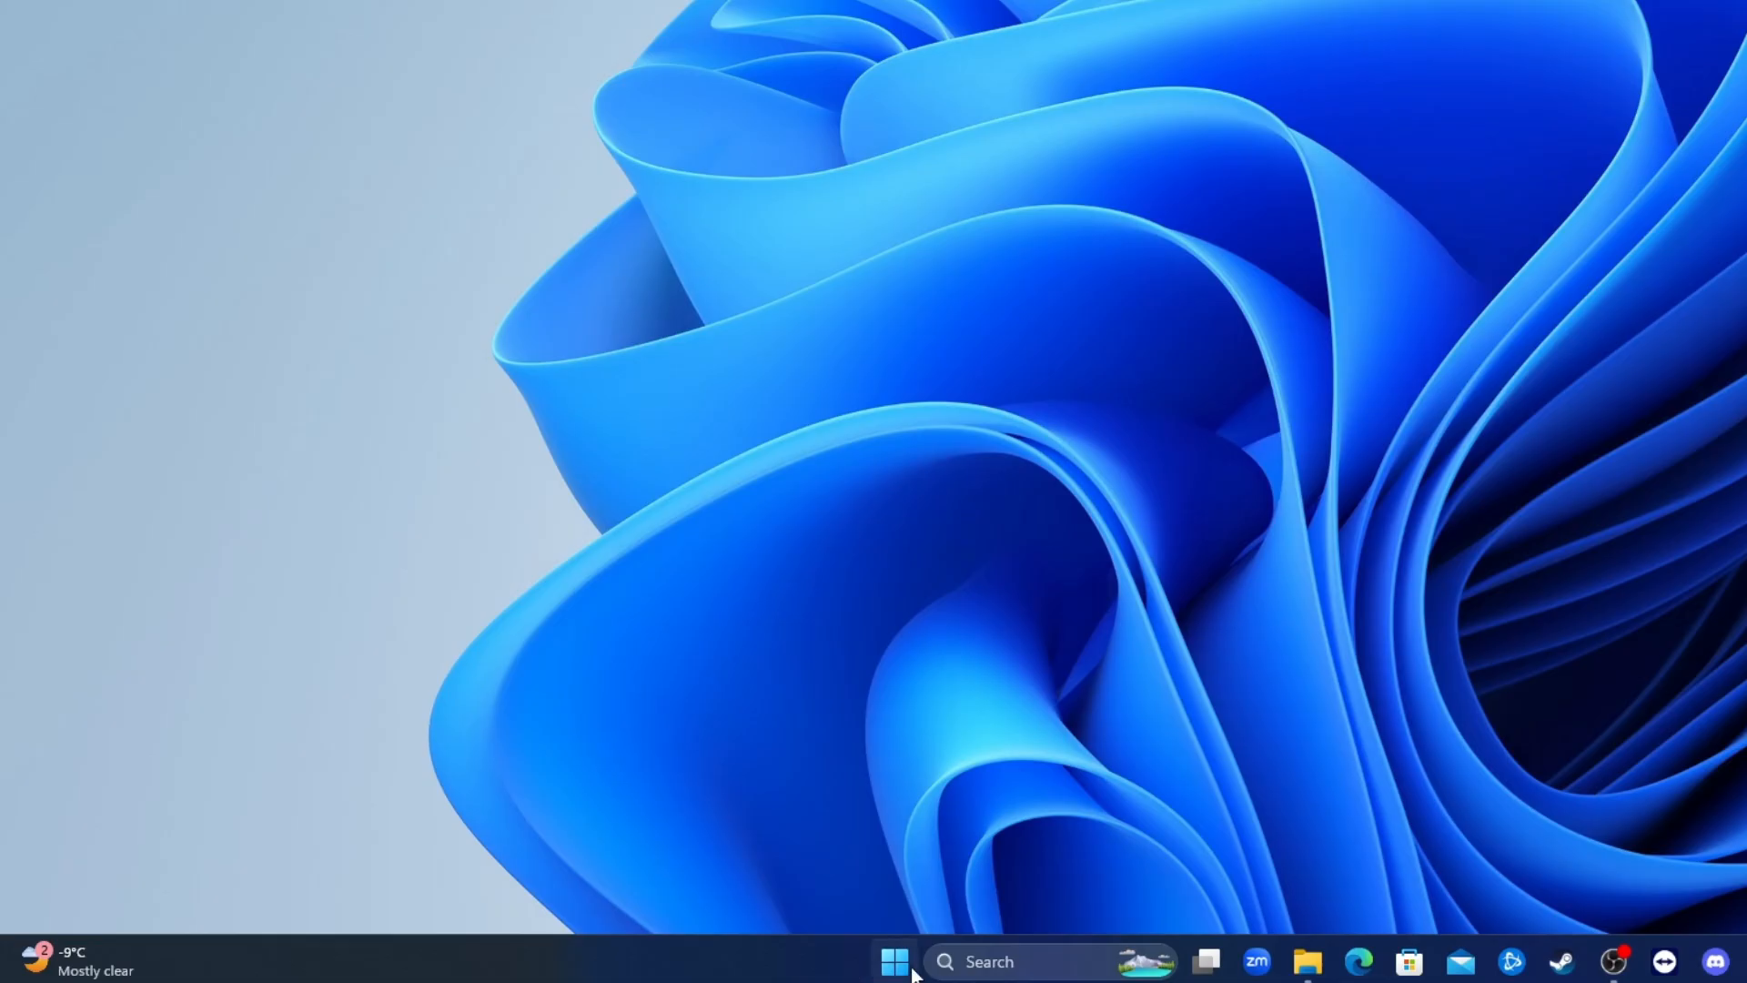
left_click(896, 960)
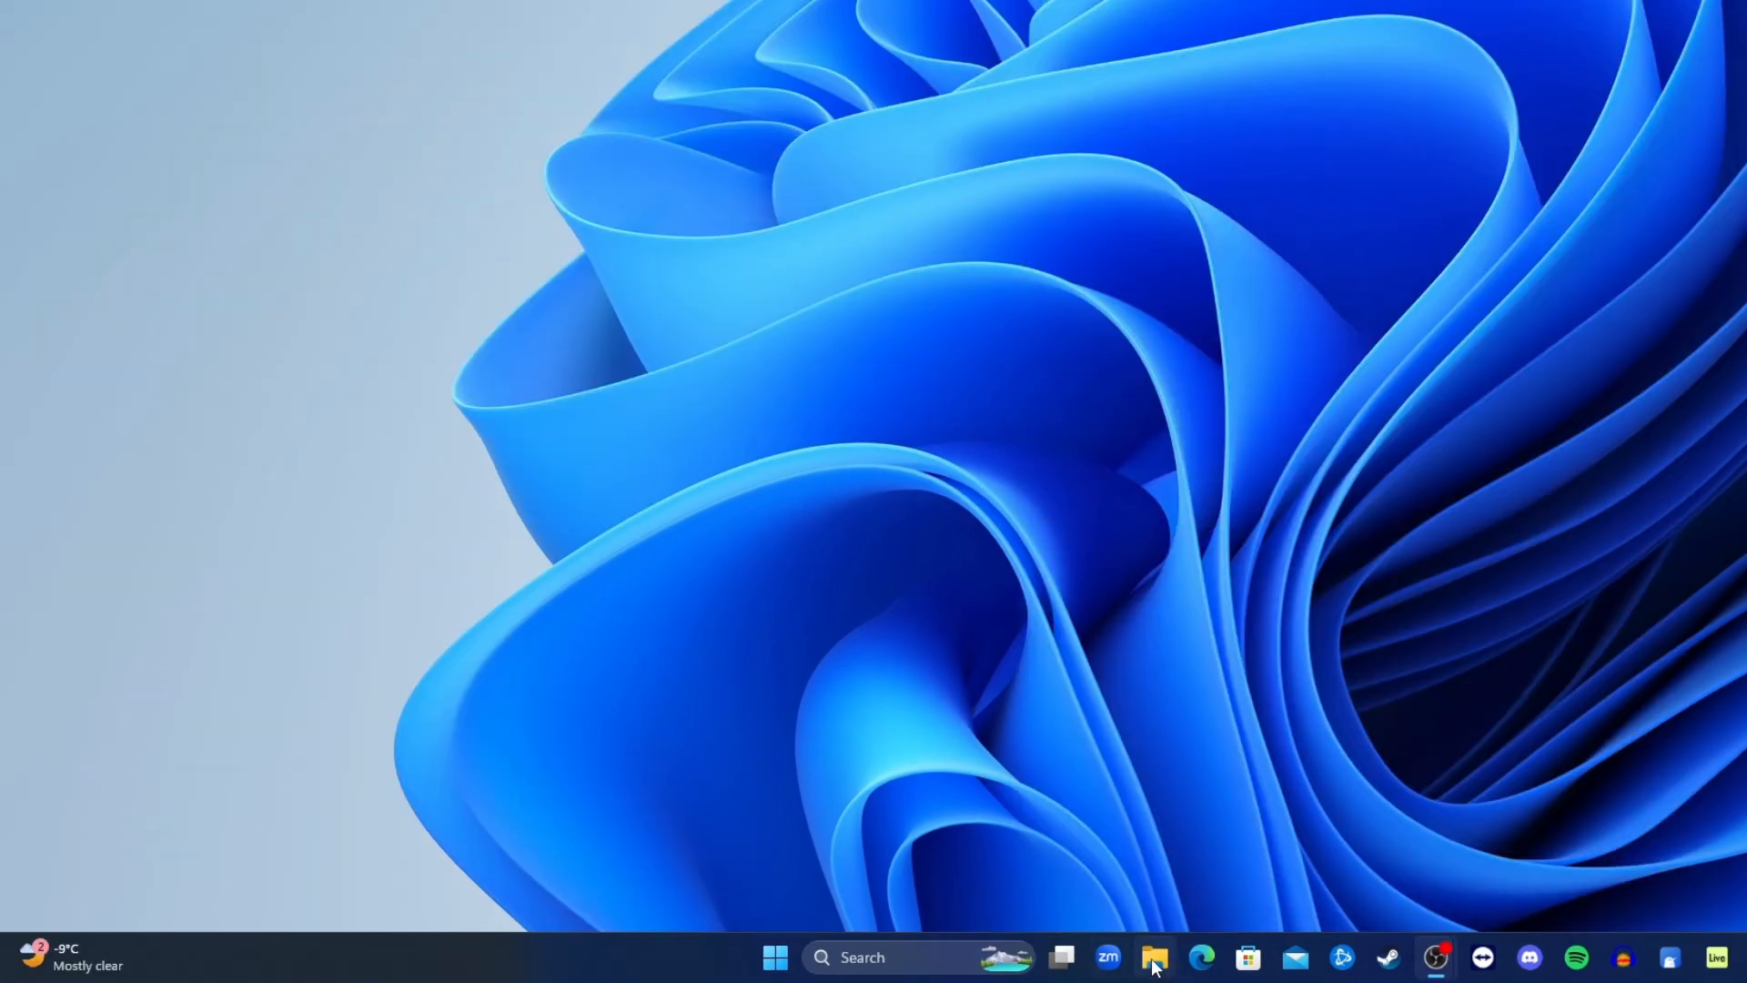
mouse_move(1201, 957)
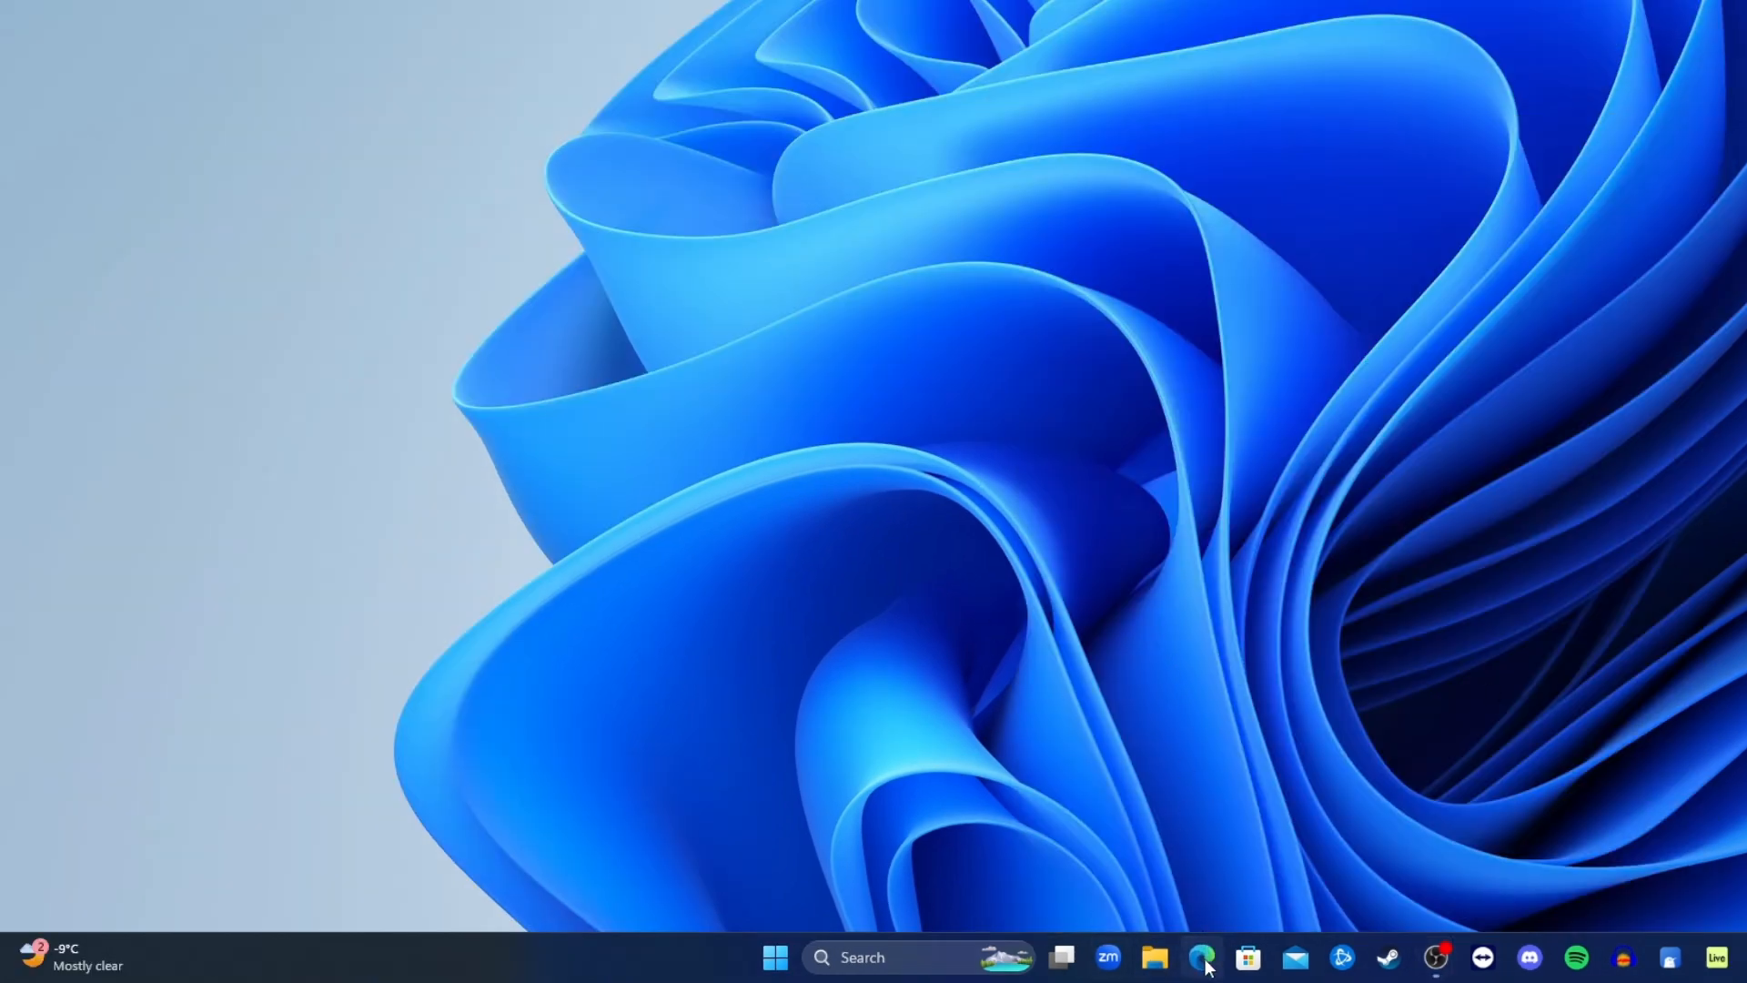
- Search the web for 'nvidia app' and download the NVIDIA App installer from nvidia.com
left_click(1203, 955)
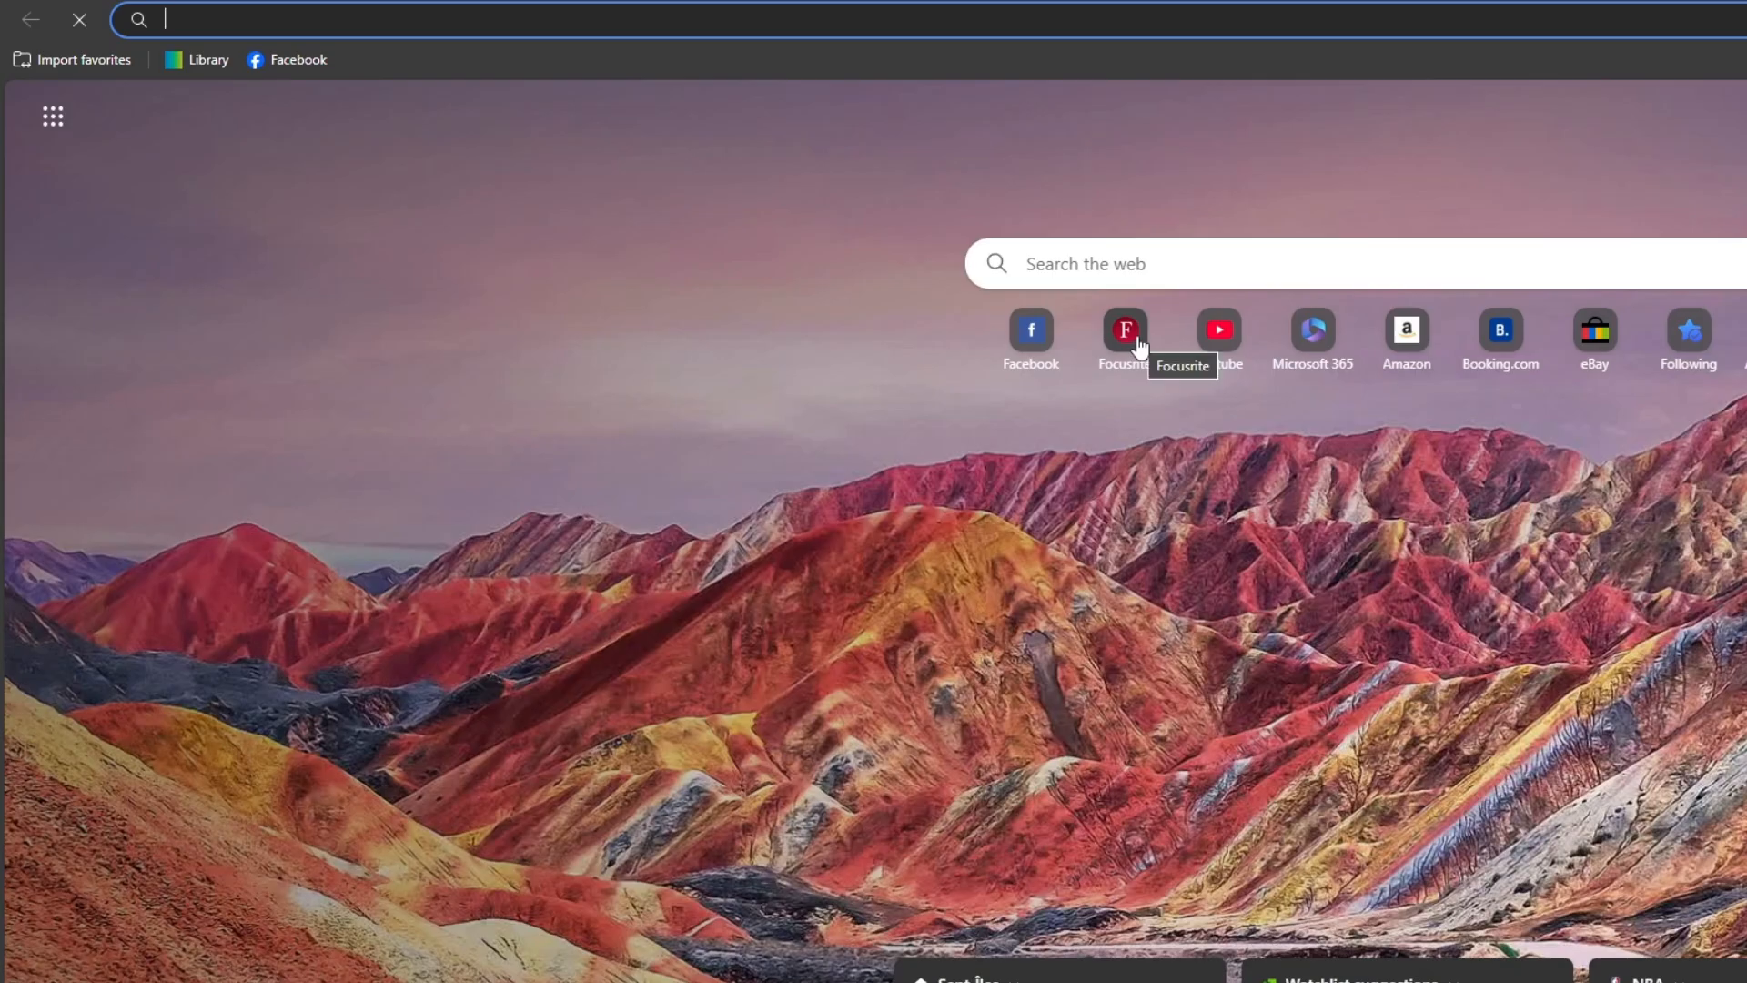
type("nvidia app")
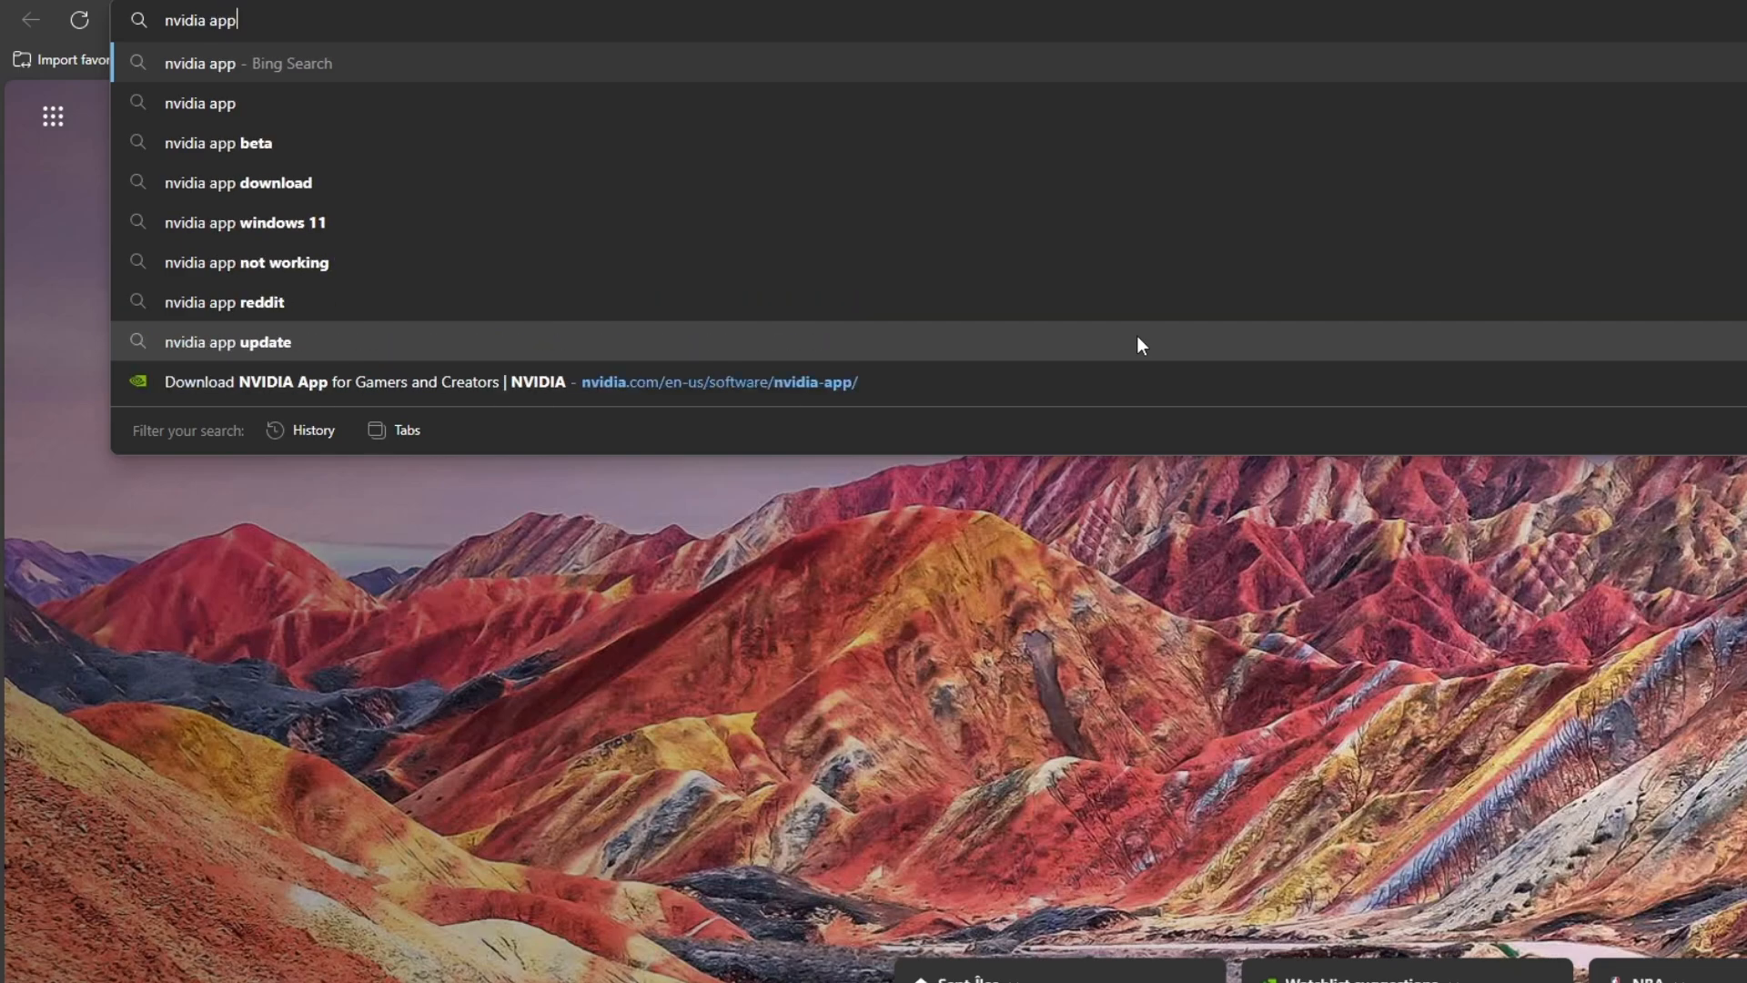
key("Enter")
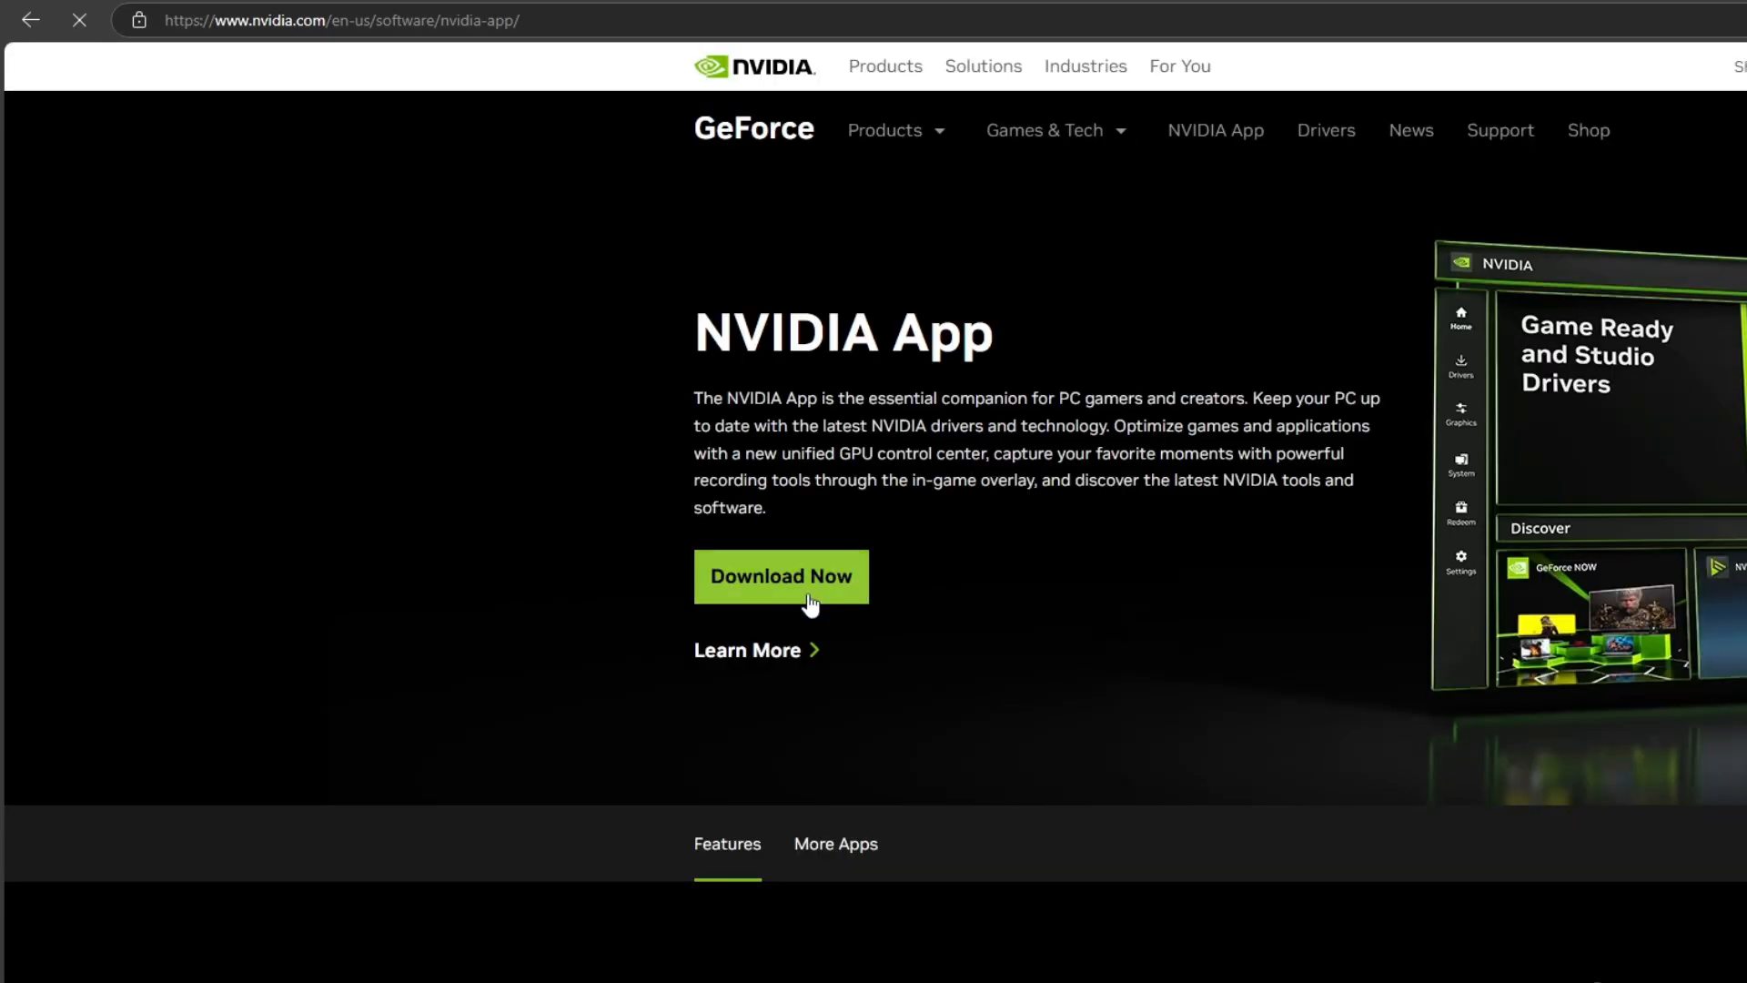
left_click(781, 577)
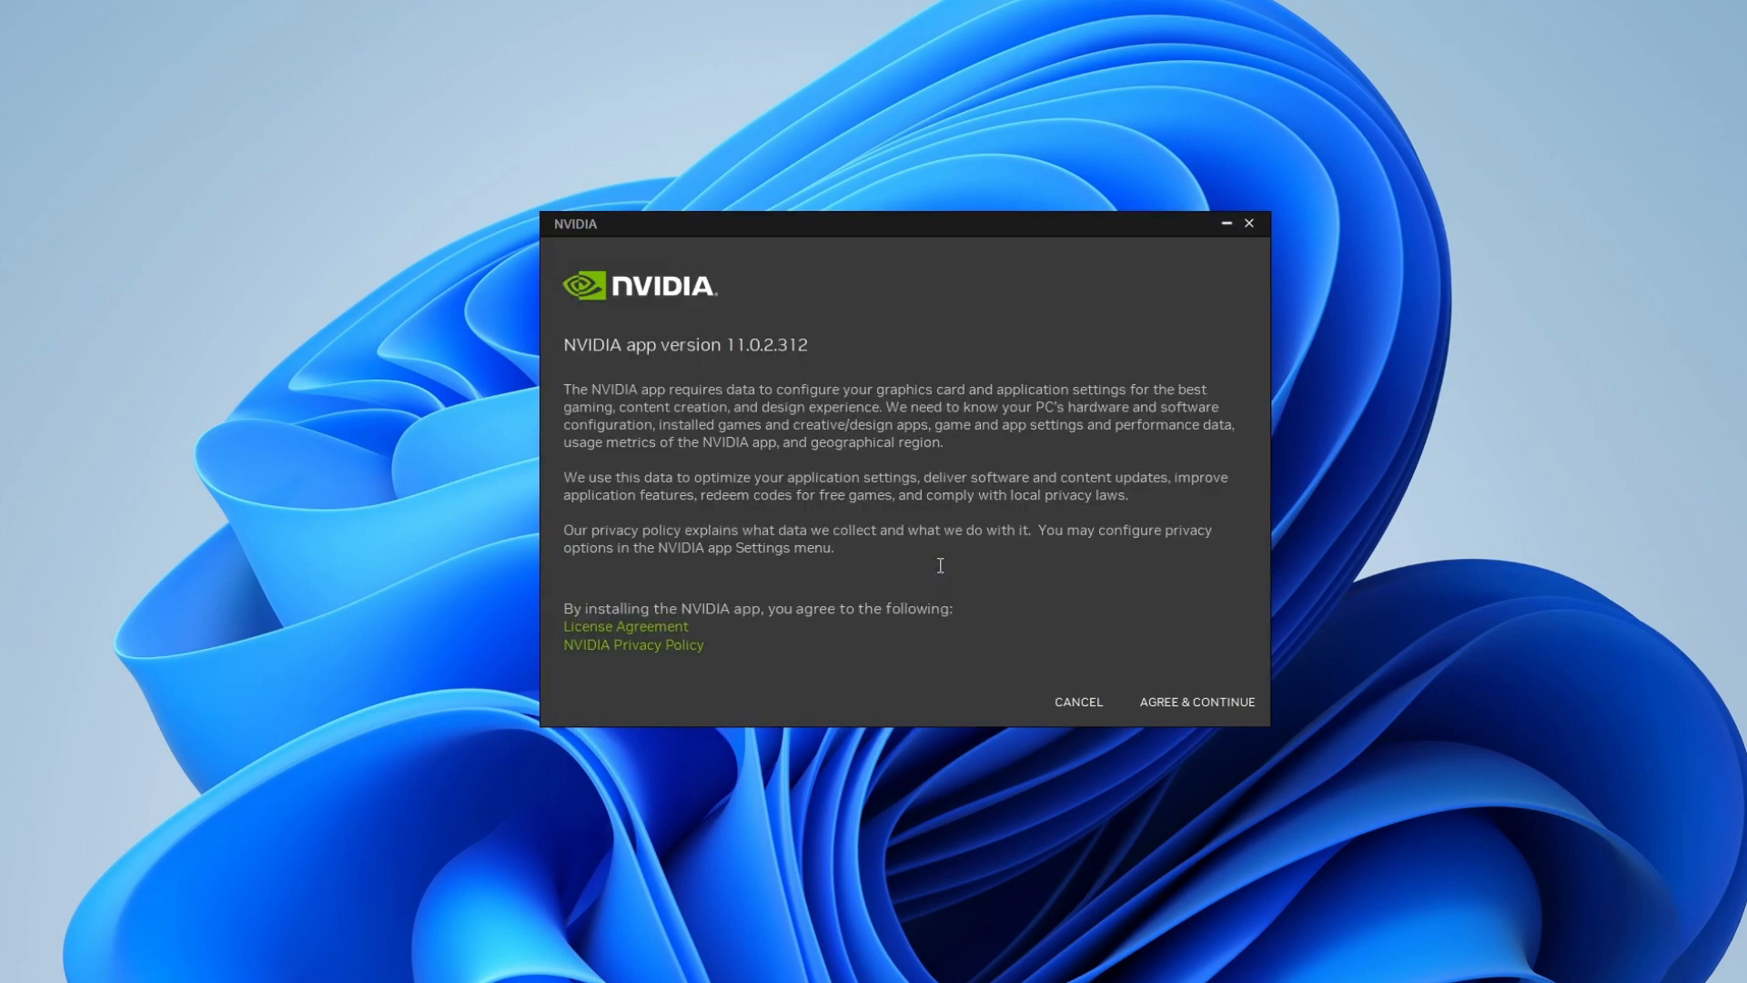
mouse_move(1196, 702)
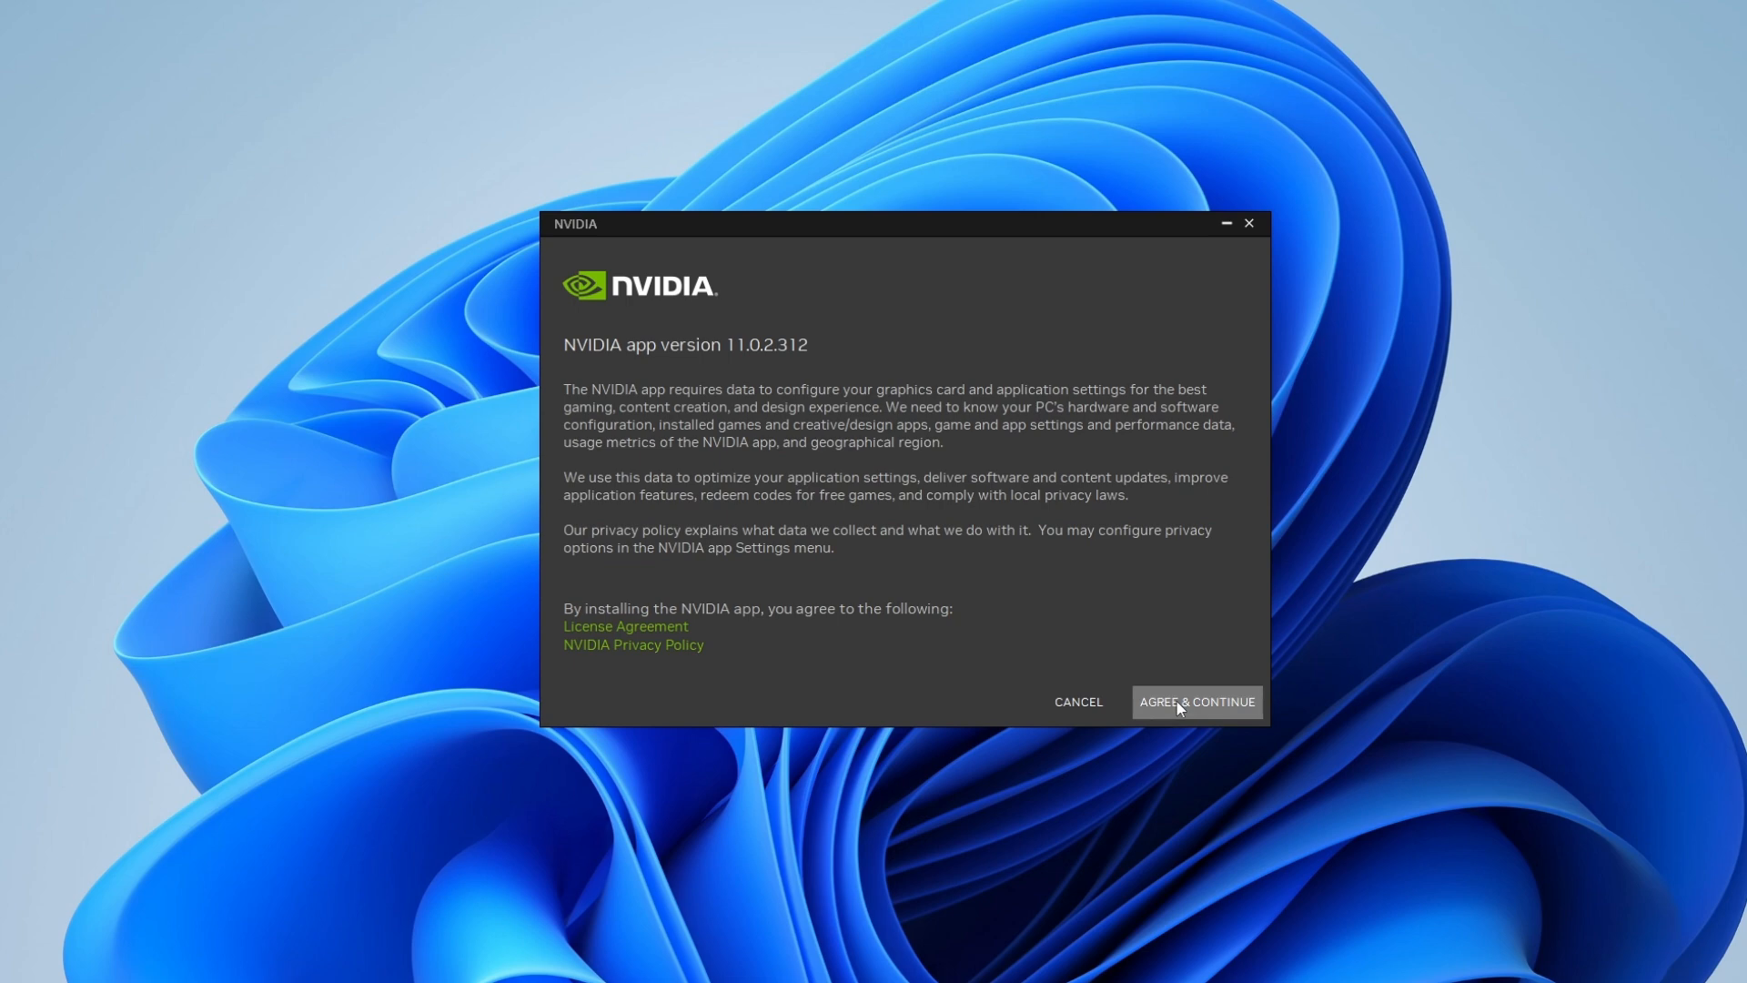
- Agree to the installer terms and dismiss the Release Highlights window
left_click(1196, 702)
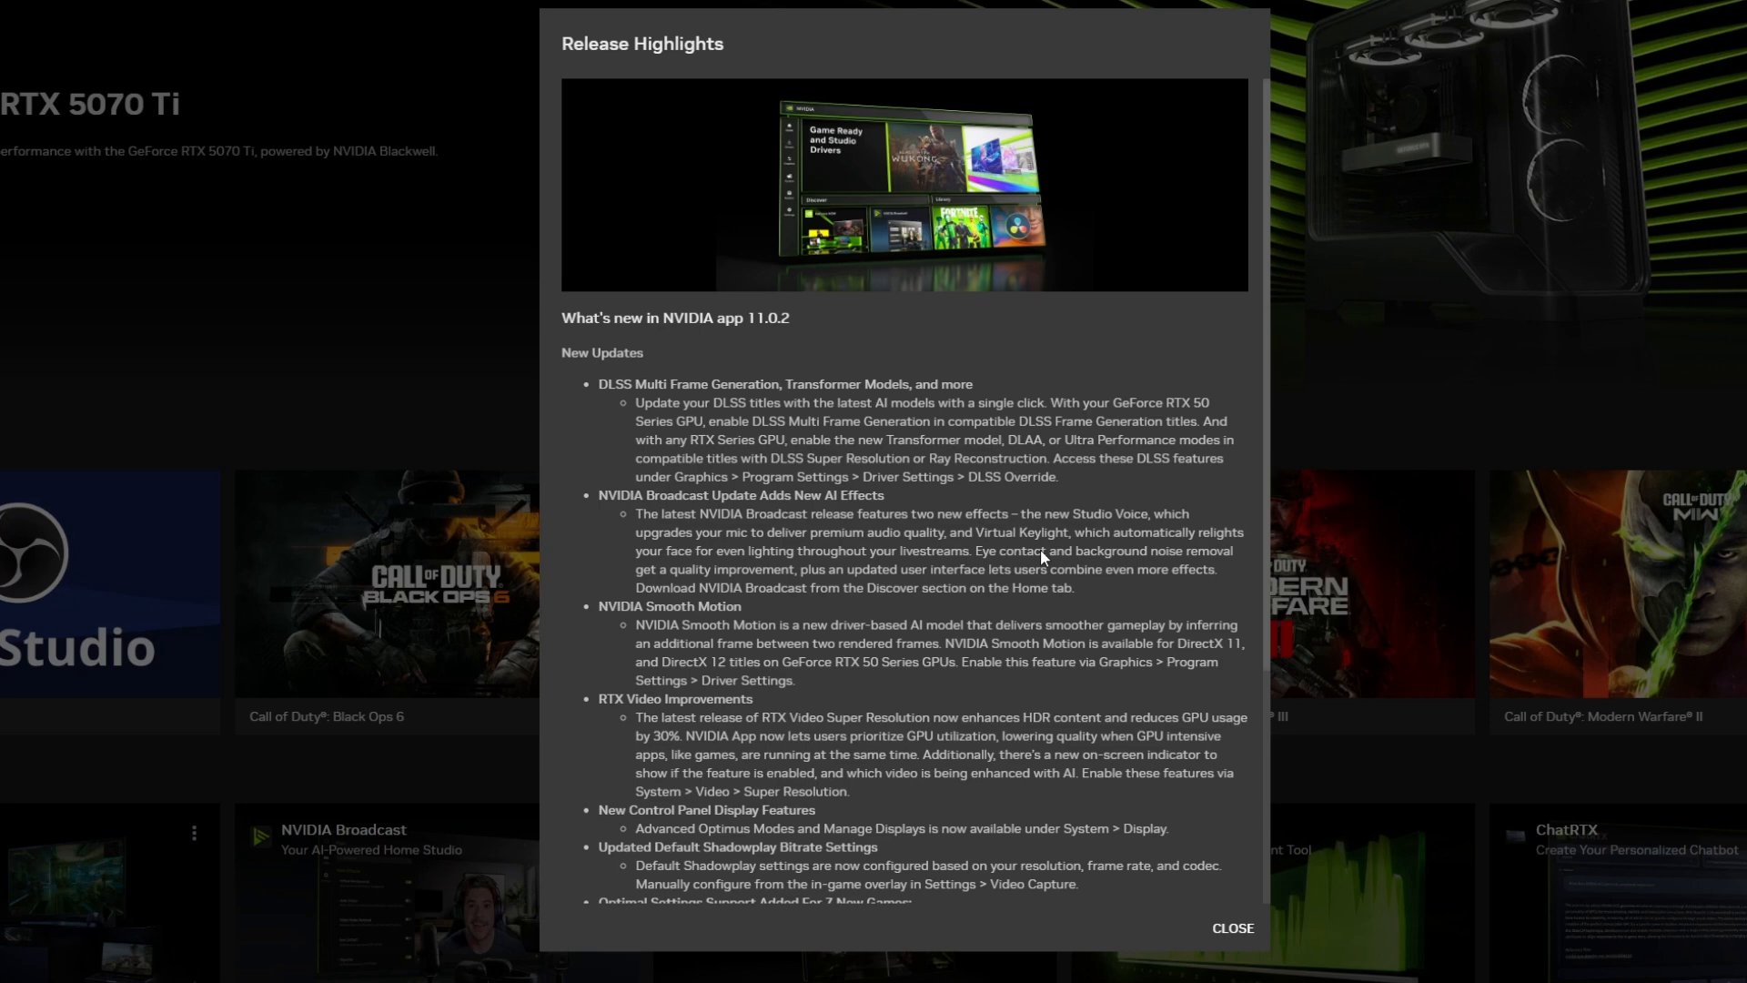
scroll("down", 3)
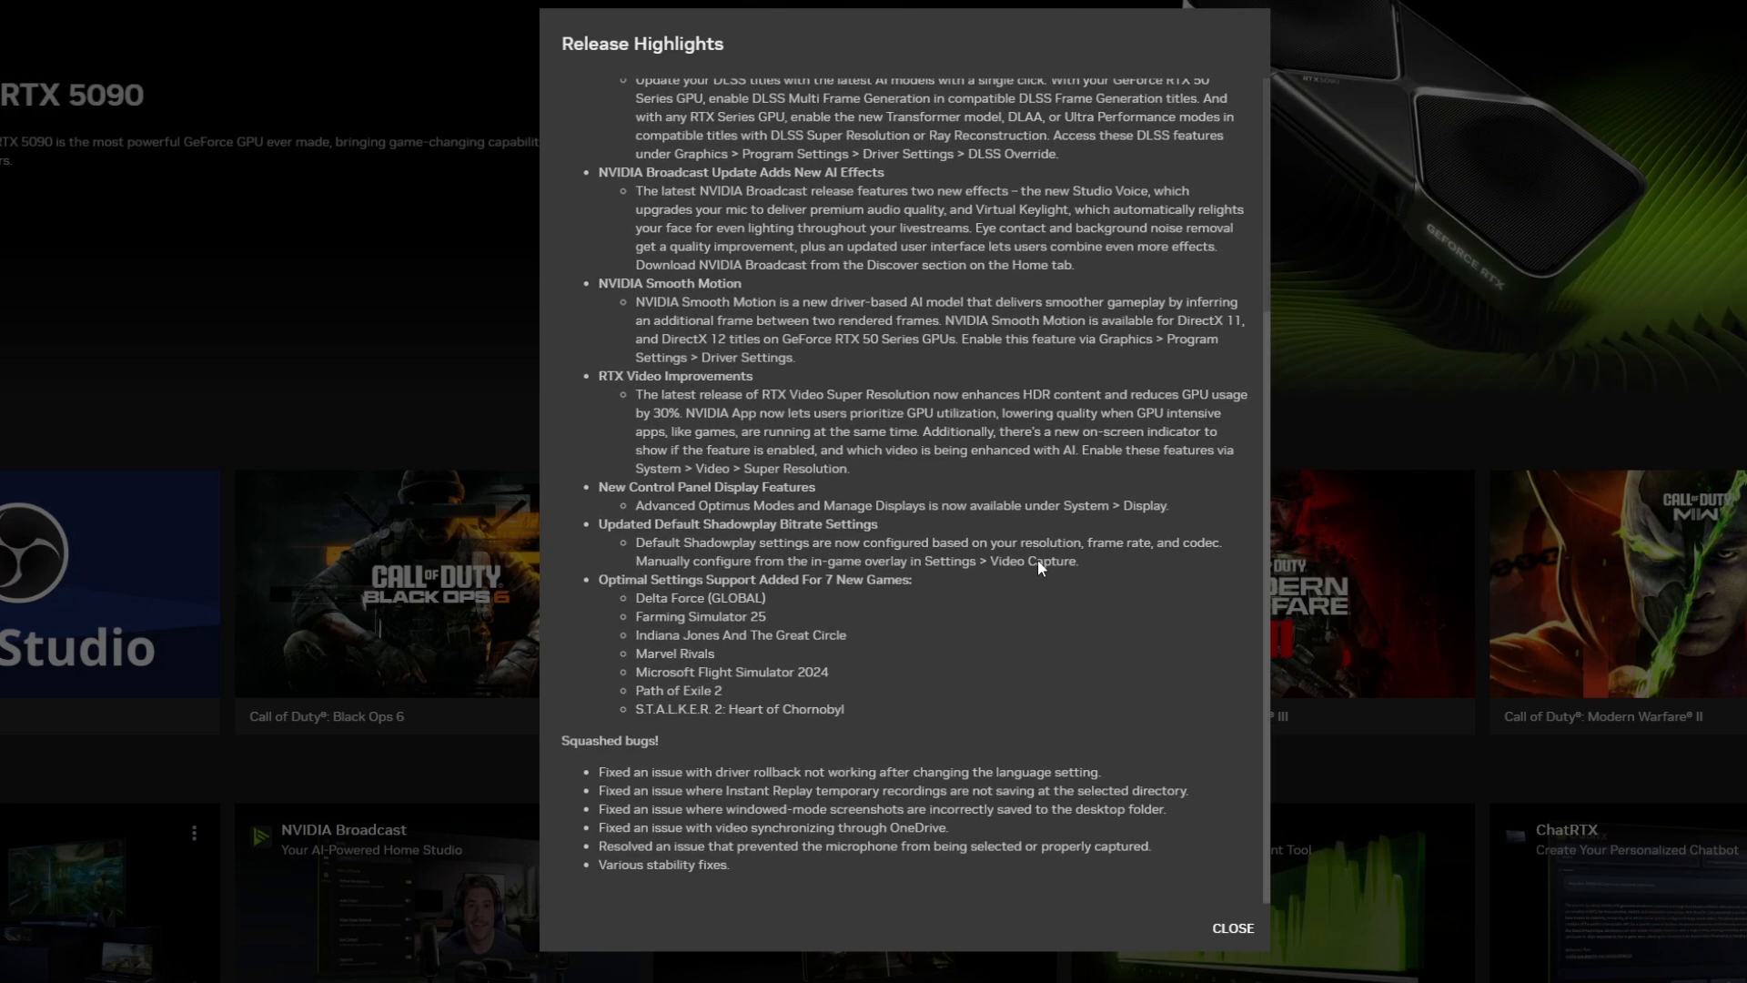
left_click(1230, 926)
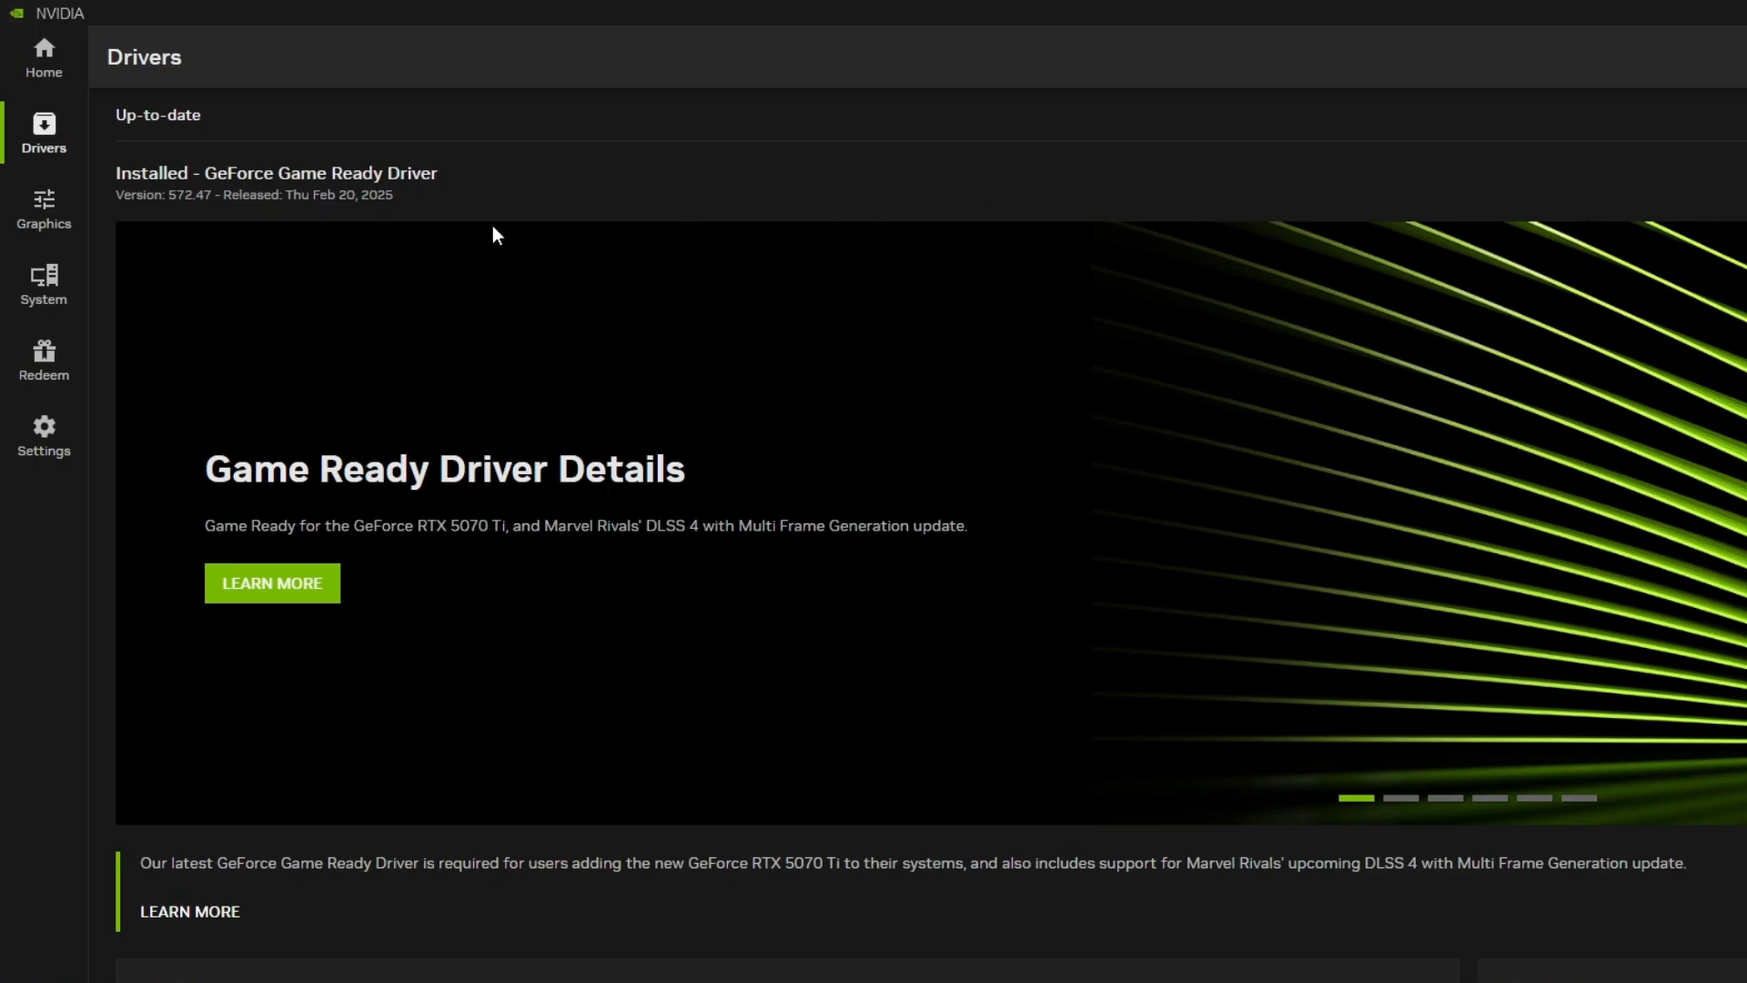
mouse_move(348, 202)
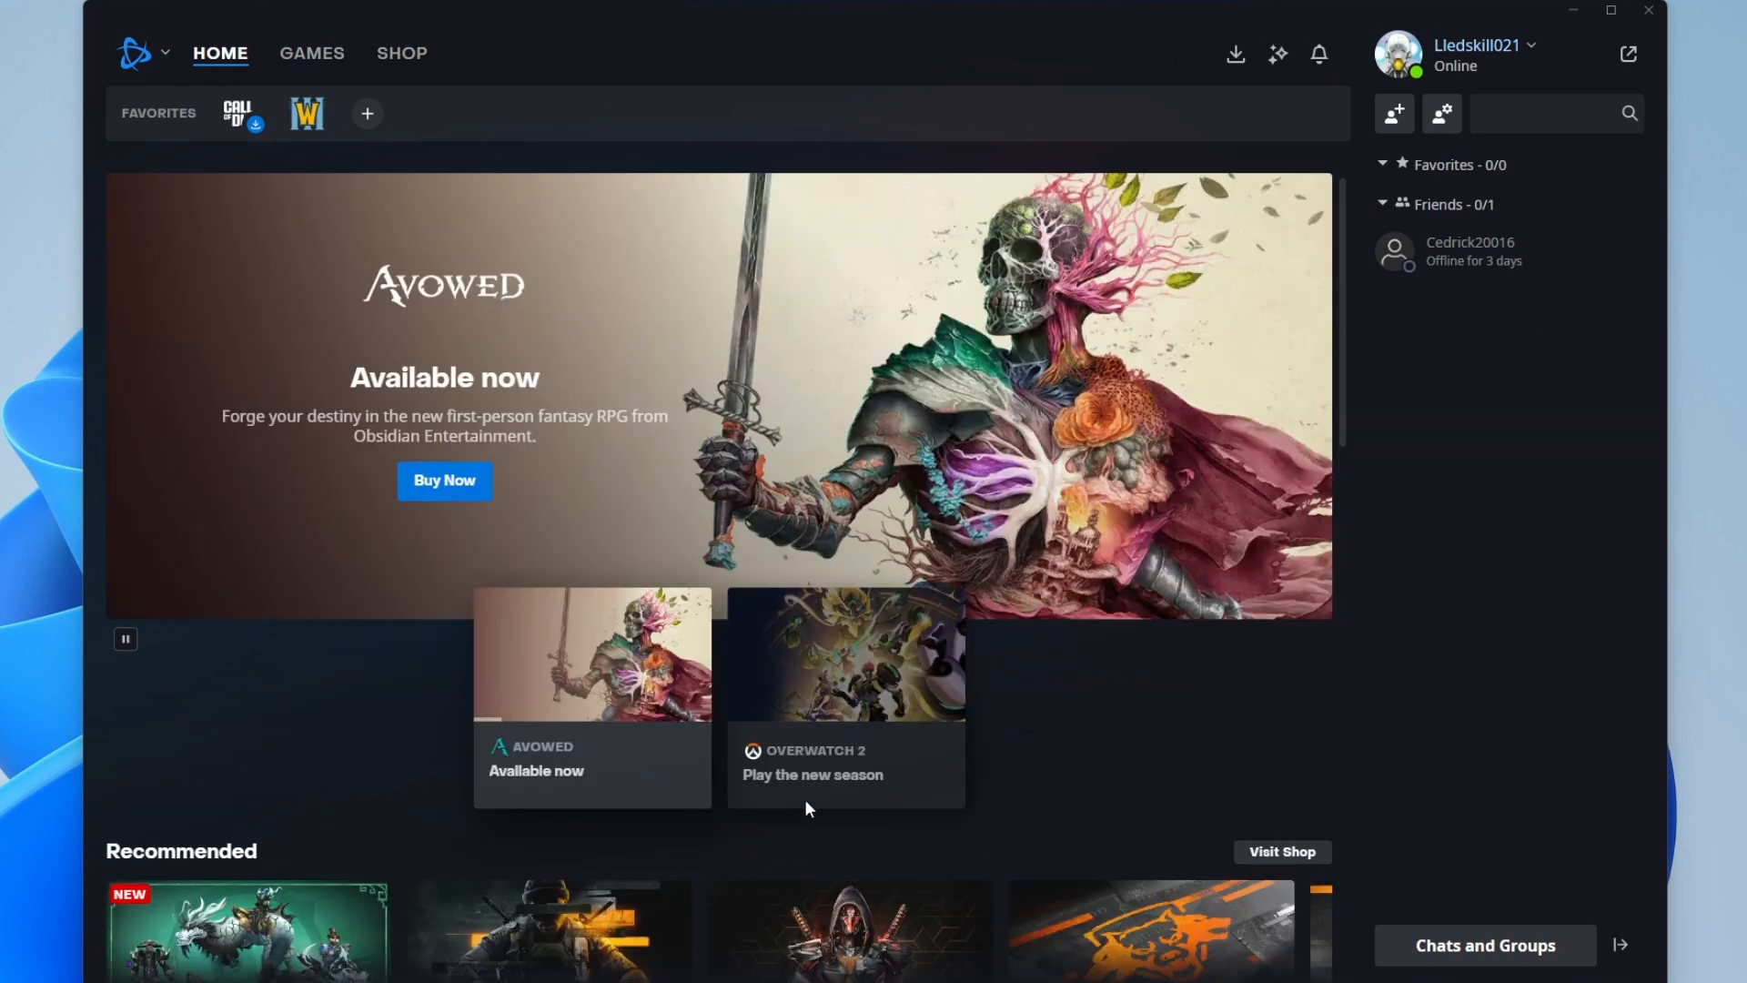
- Go to the Call of Duty page and list its game management options next to Play
left_click(234, 113)
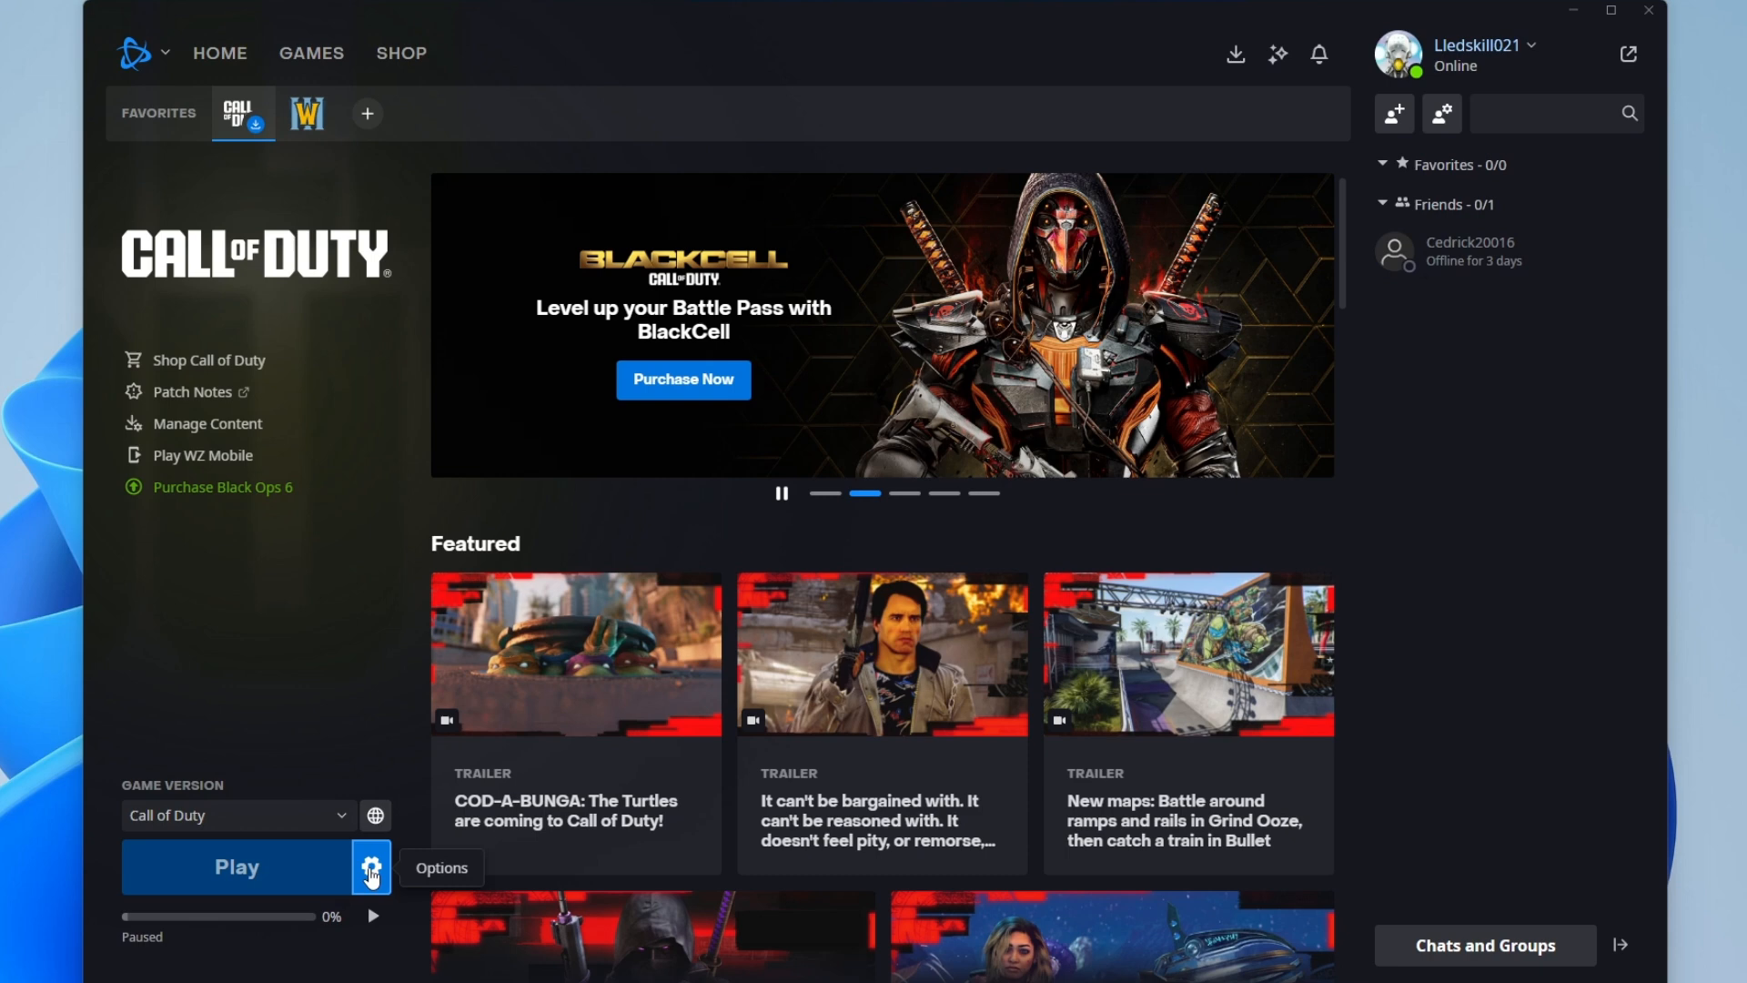
left_click(371, 866)
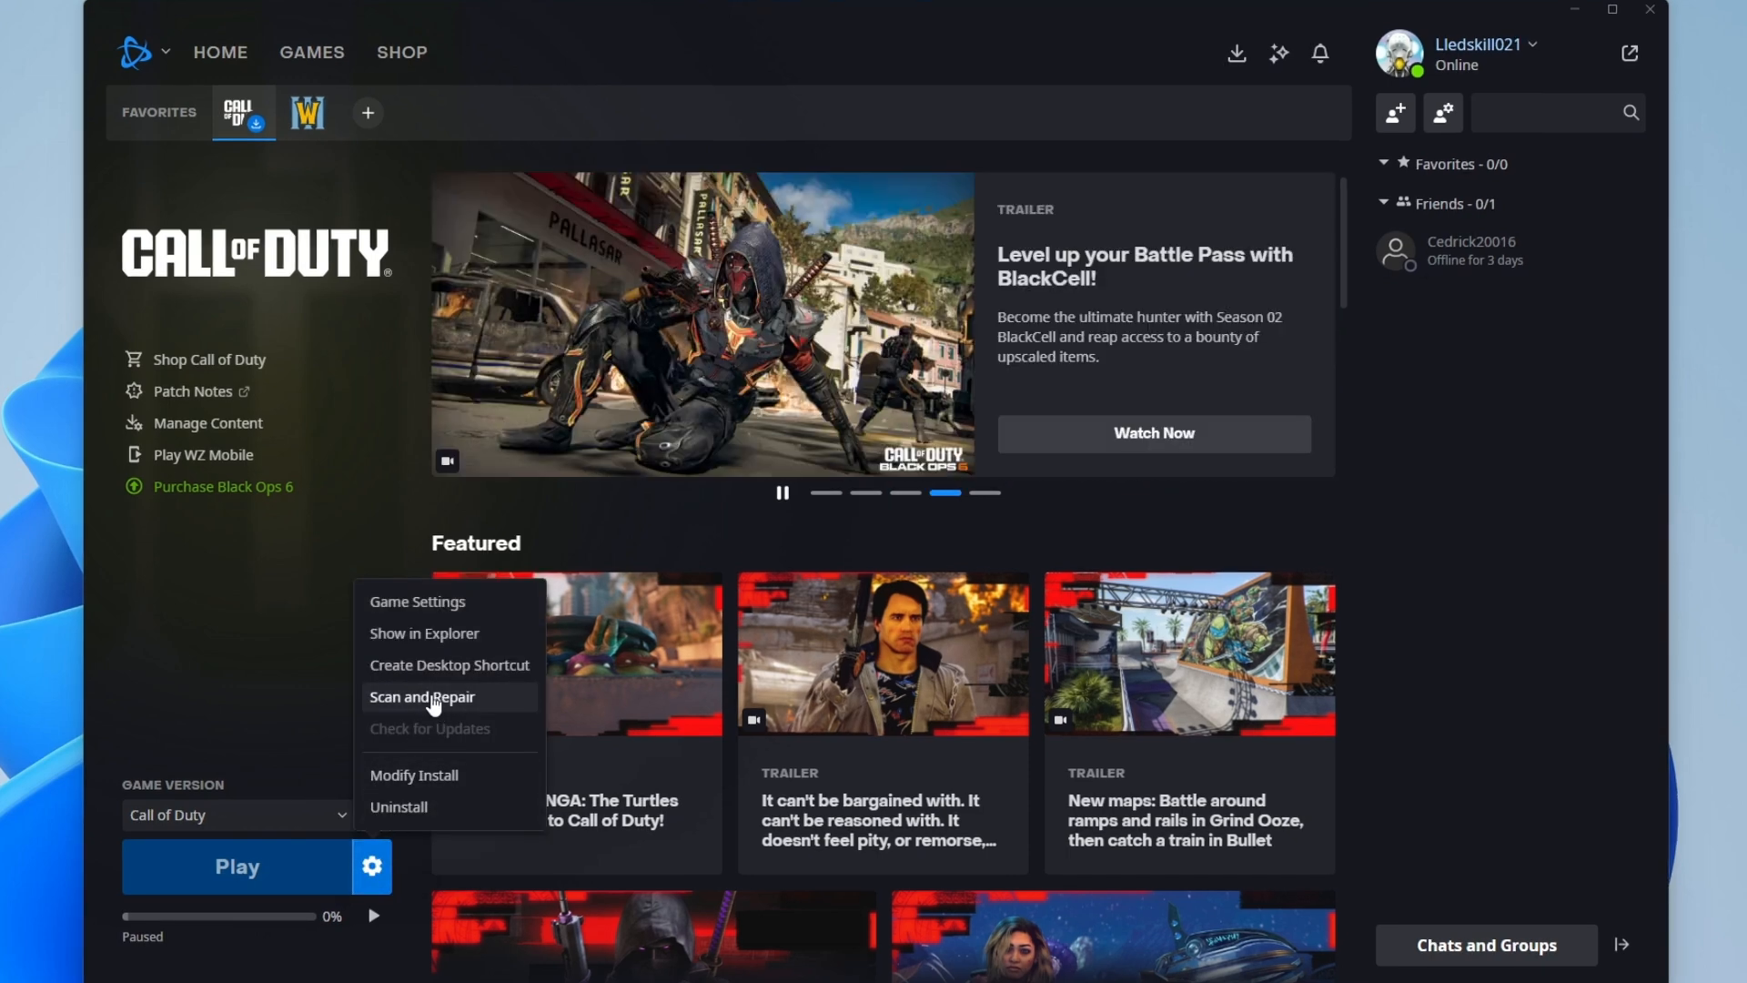
left_click(422, 697)
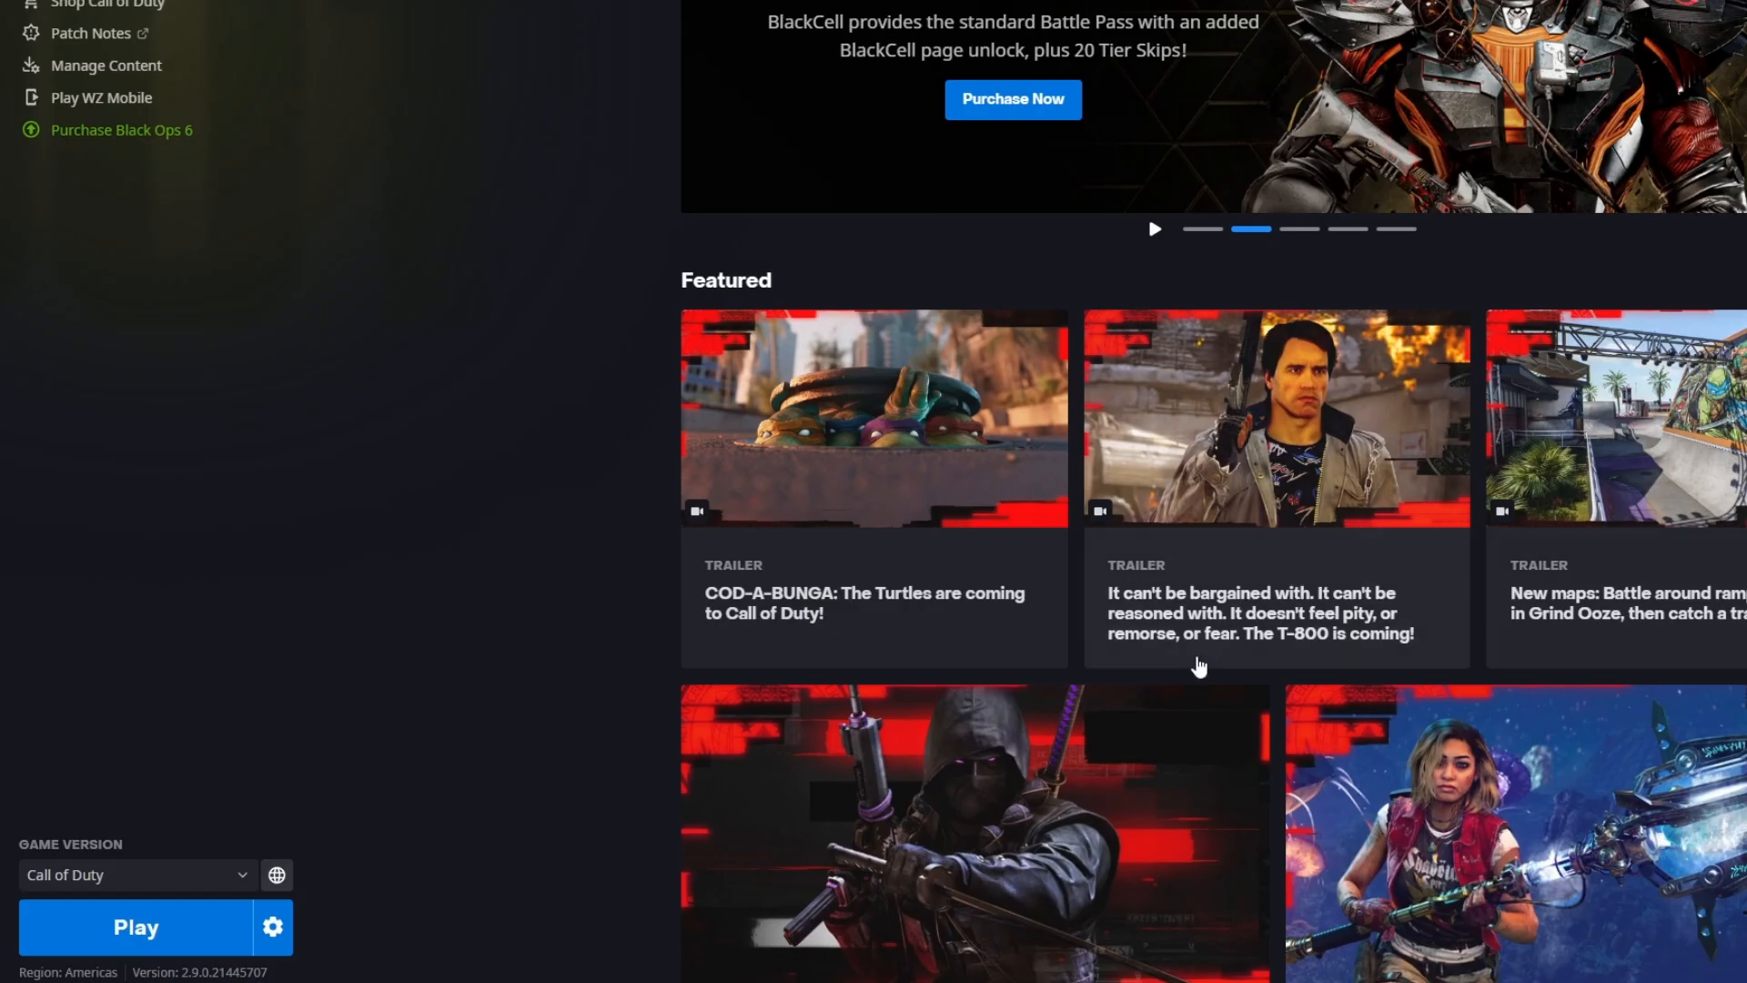
left_click(272, 926)
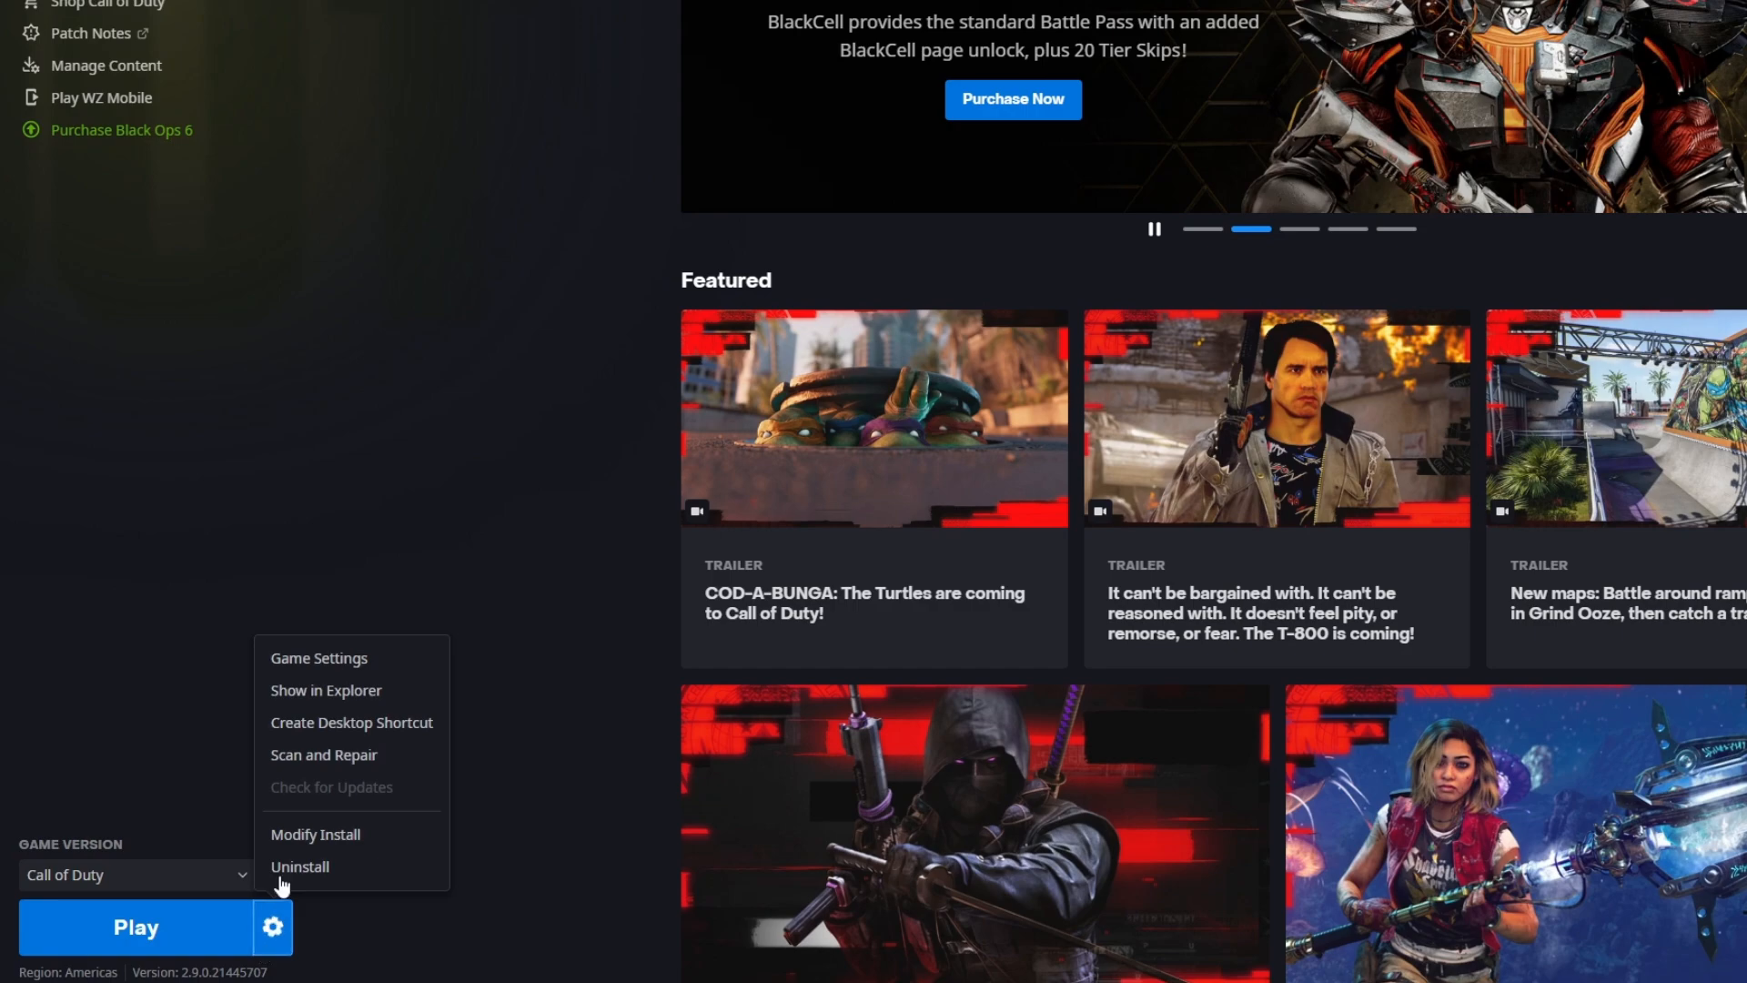
- From the install folder, set Call of Duty Launcher.exe to run as administrator in its Compatibility properties
left_click(326, 690)
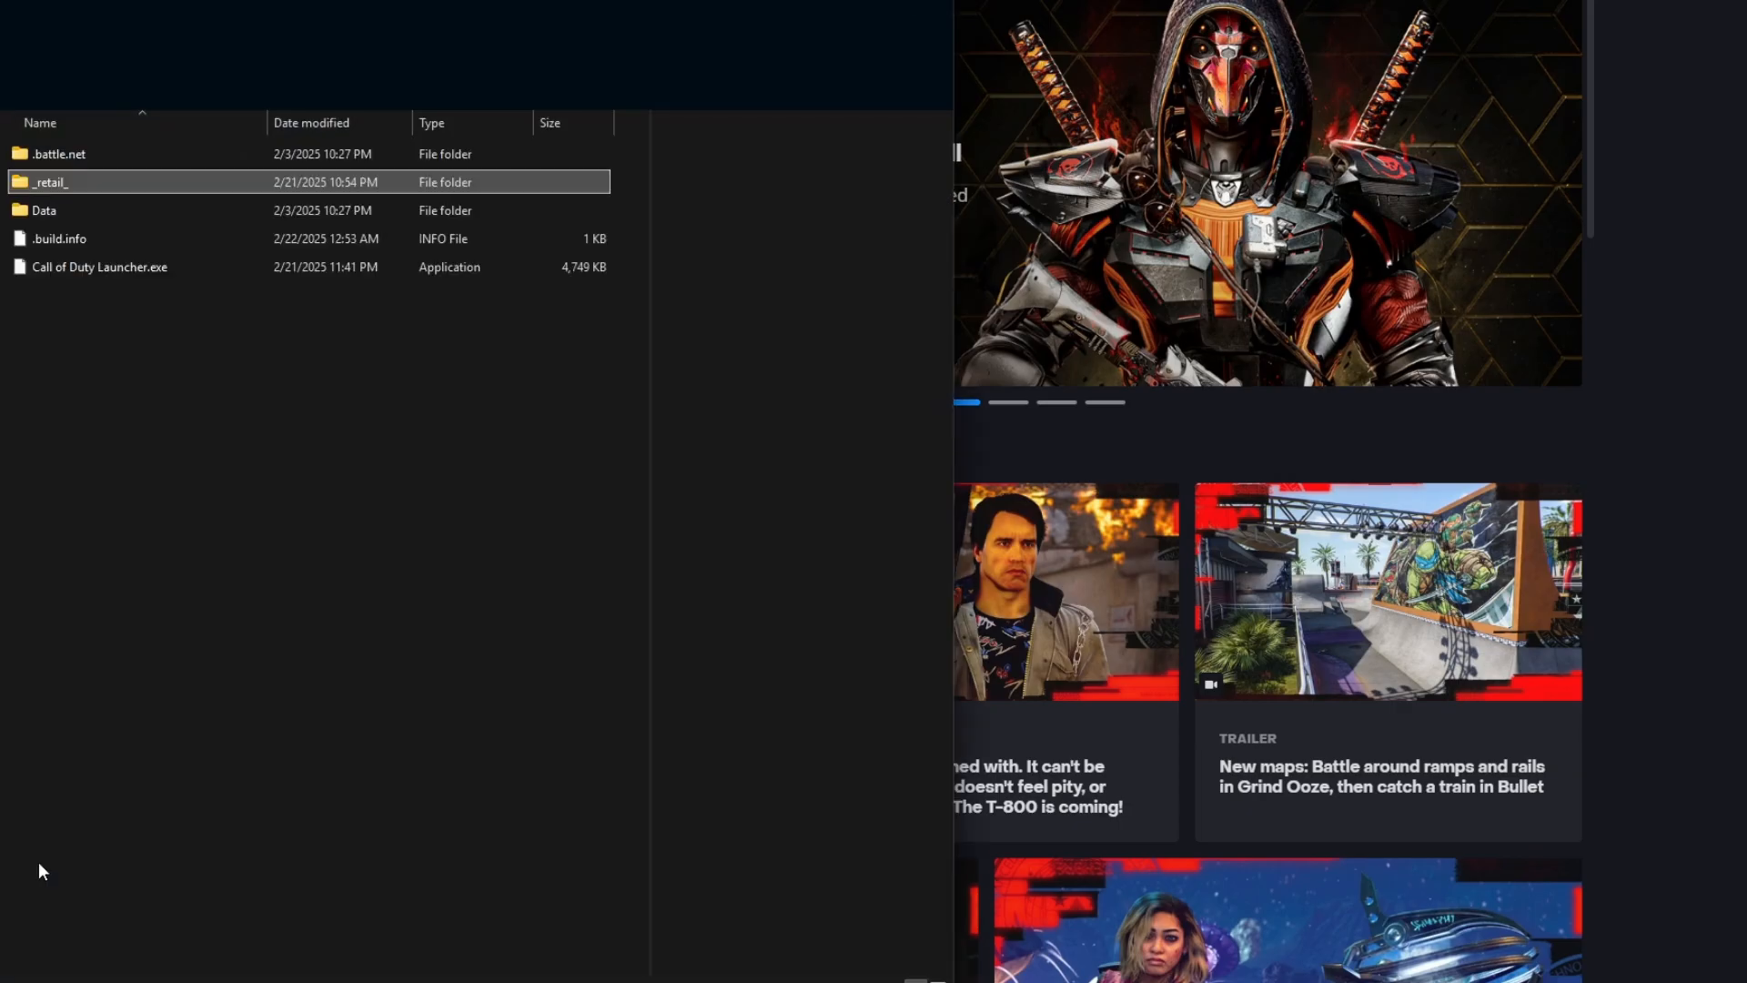
left_click(99, 265)
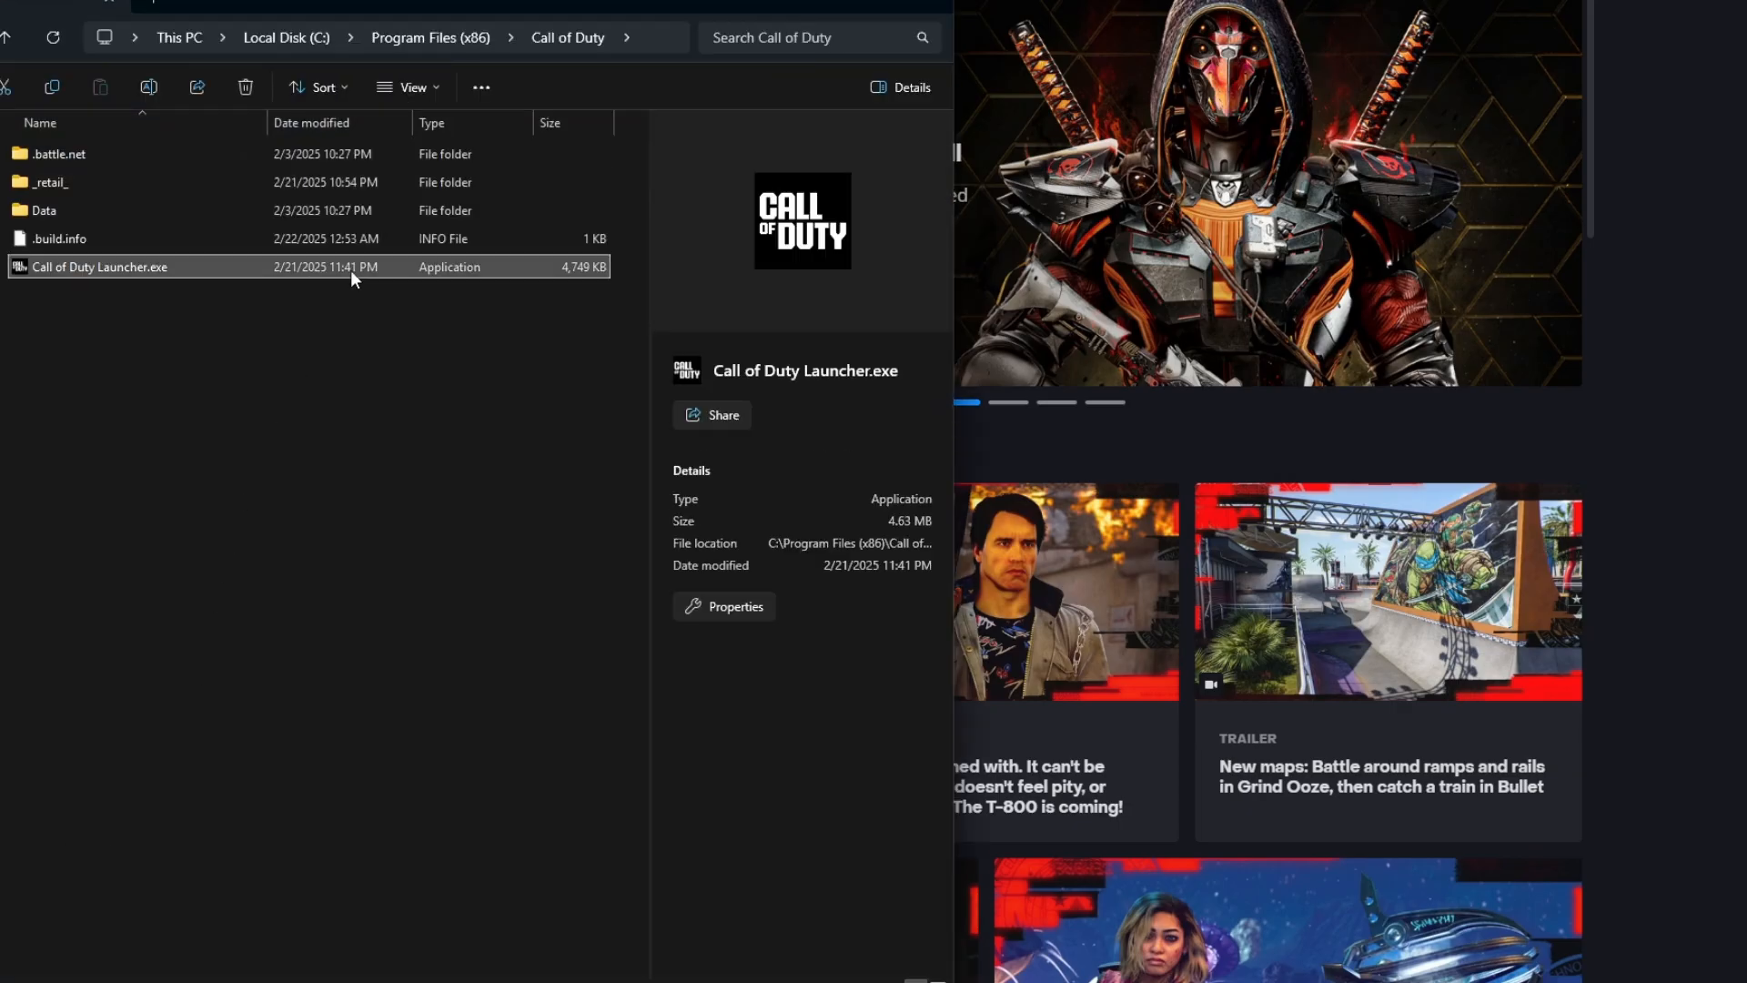
right_click(100, 265)
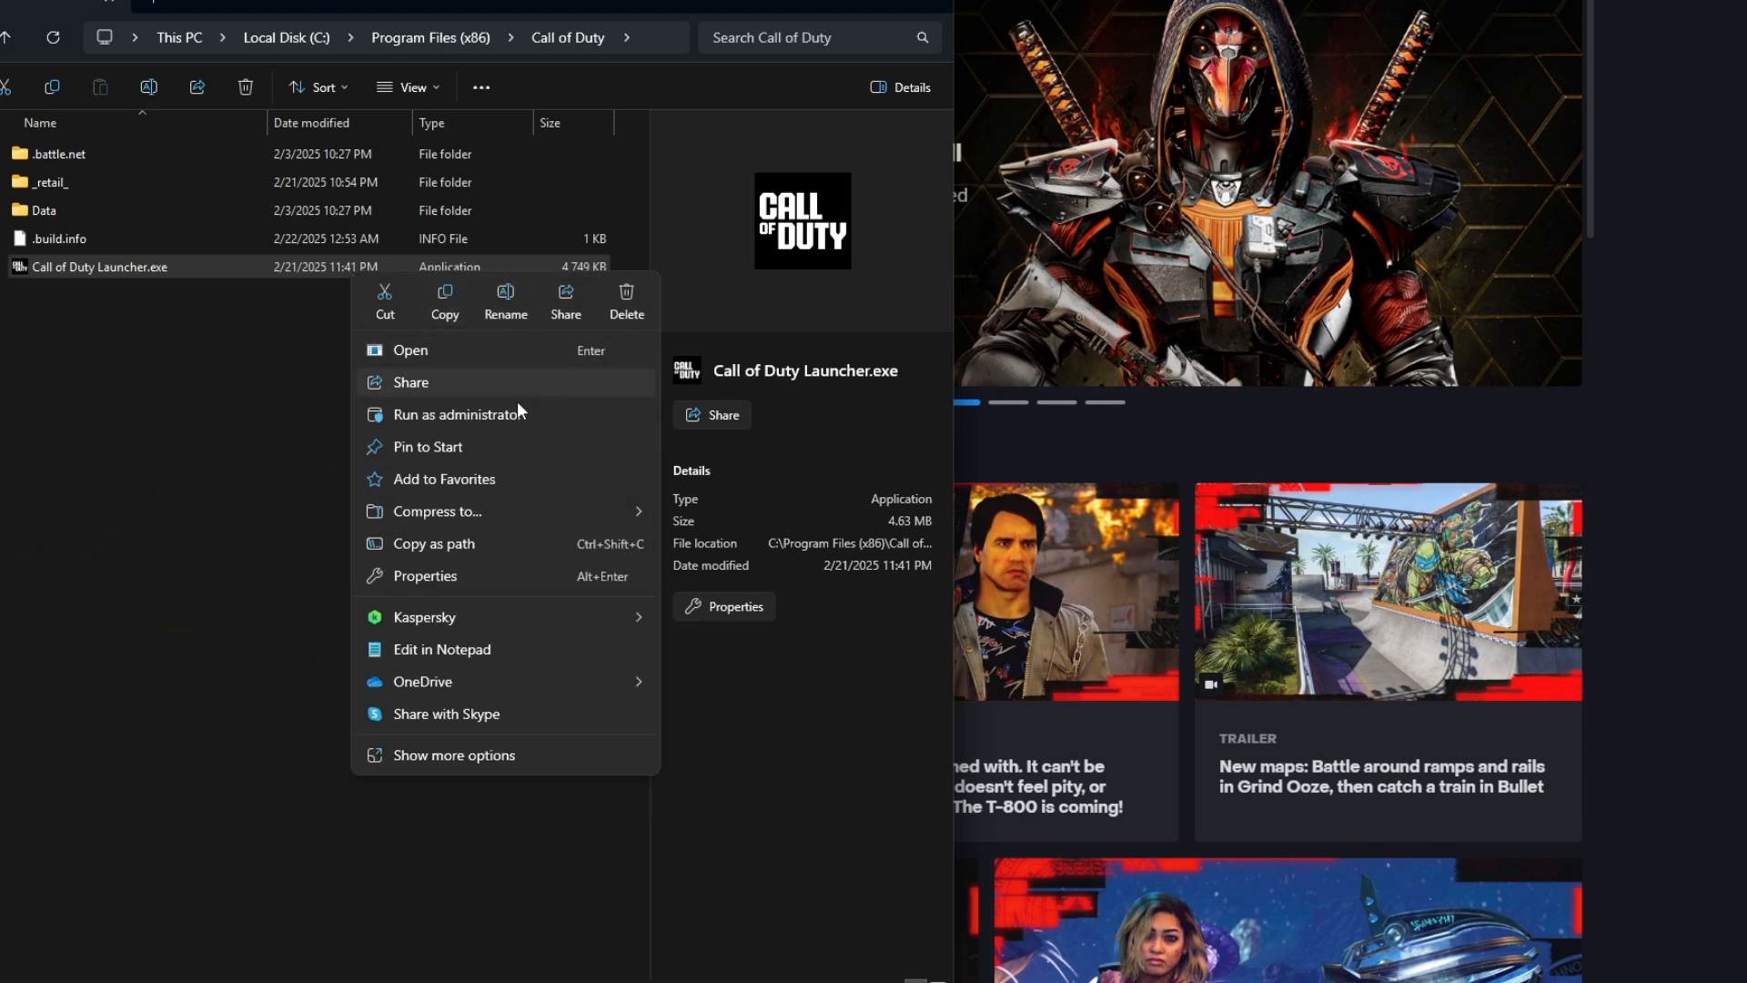
left_click(424, 575)
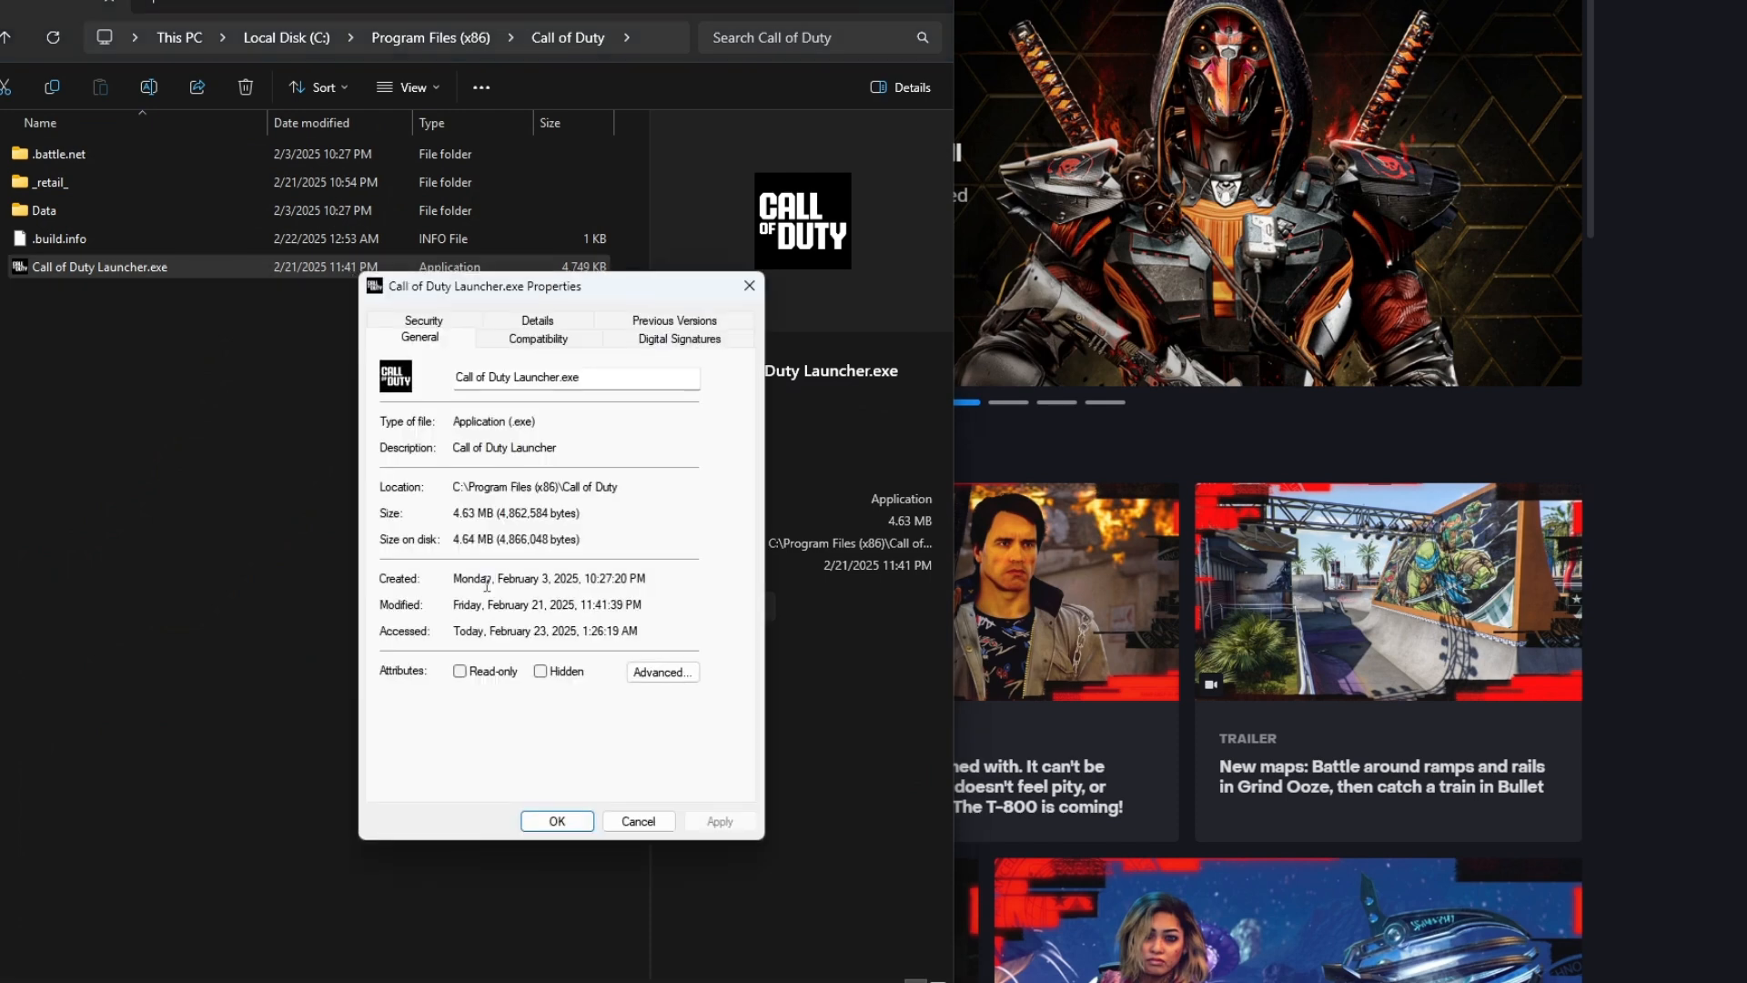
left_click(536, 338)
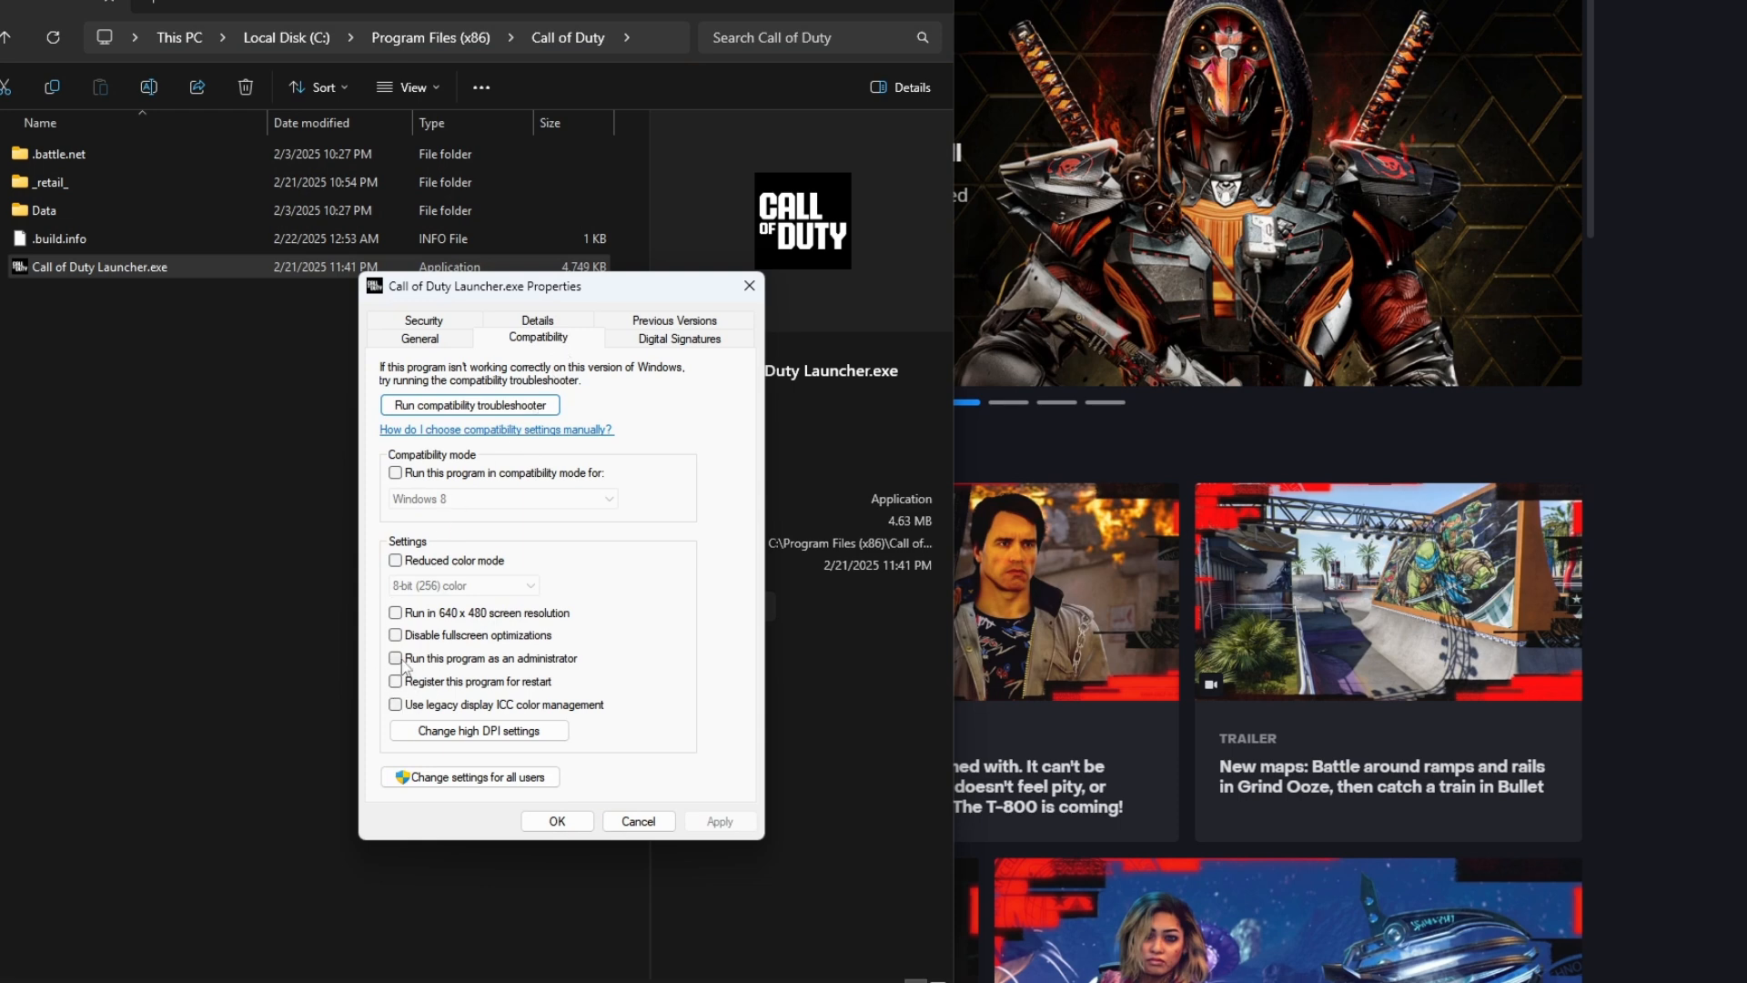
left_click(395, 657)
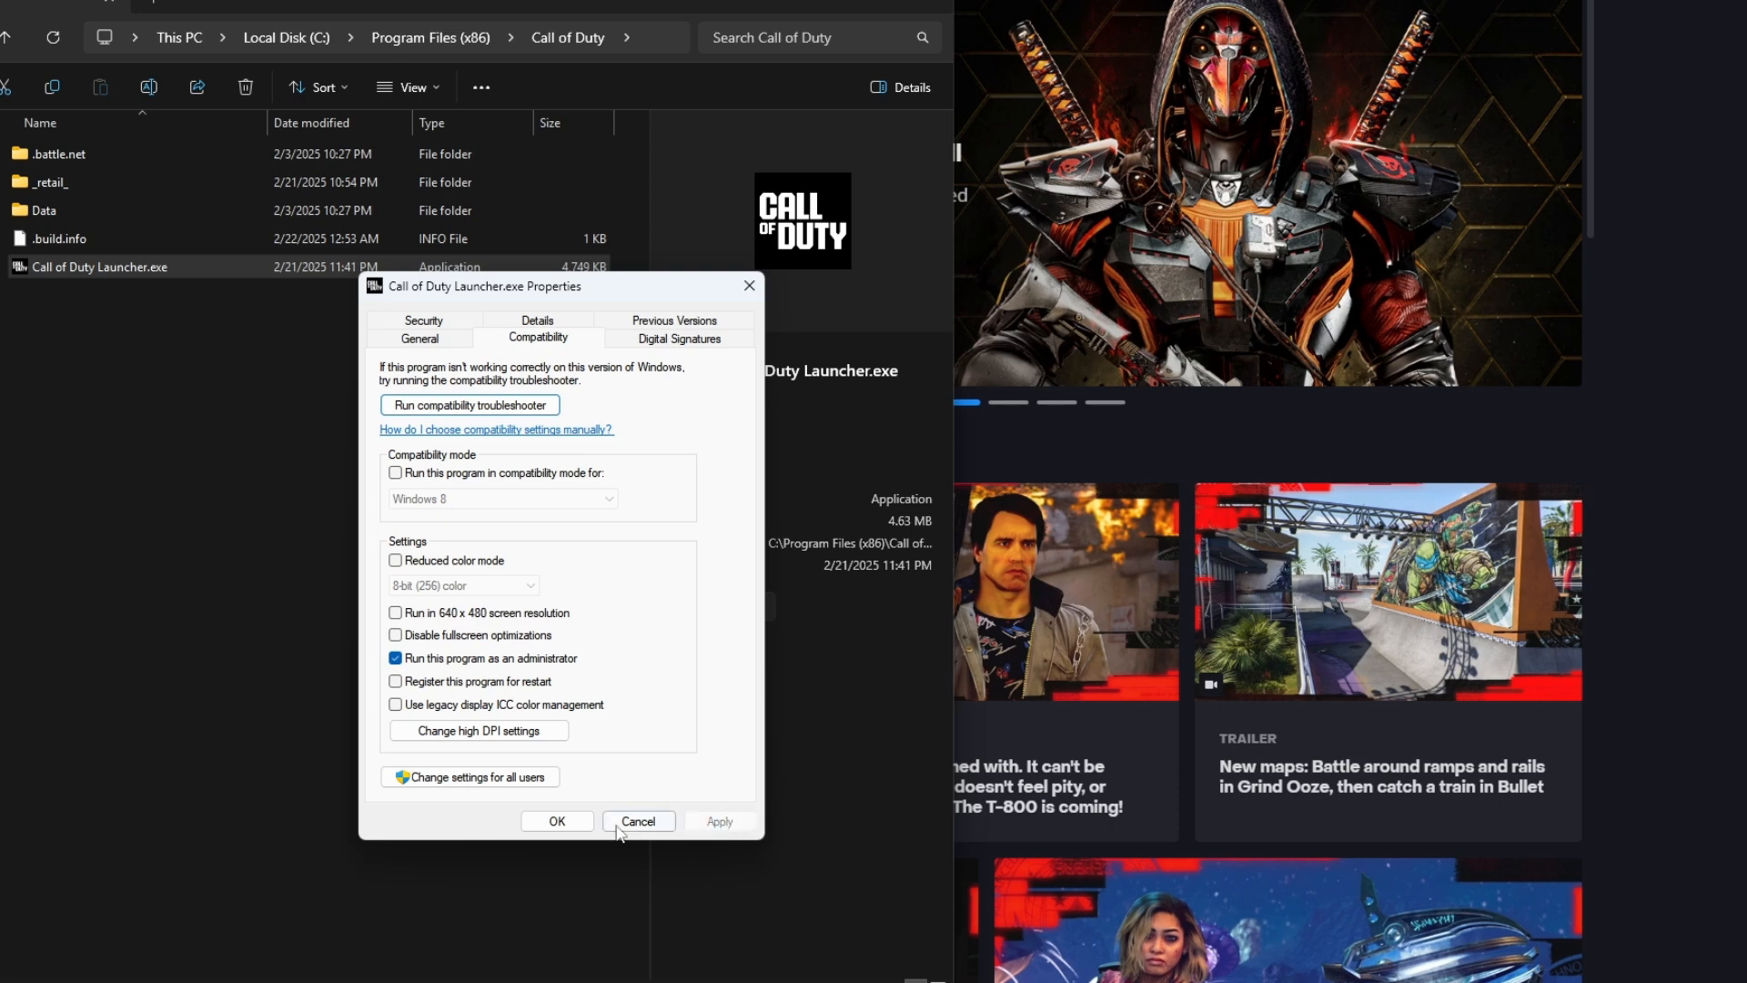
left_click(637, 820)
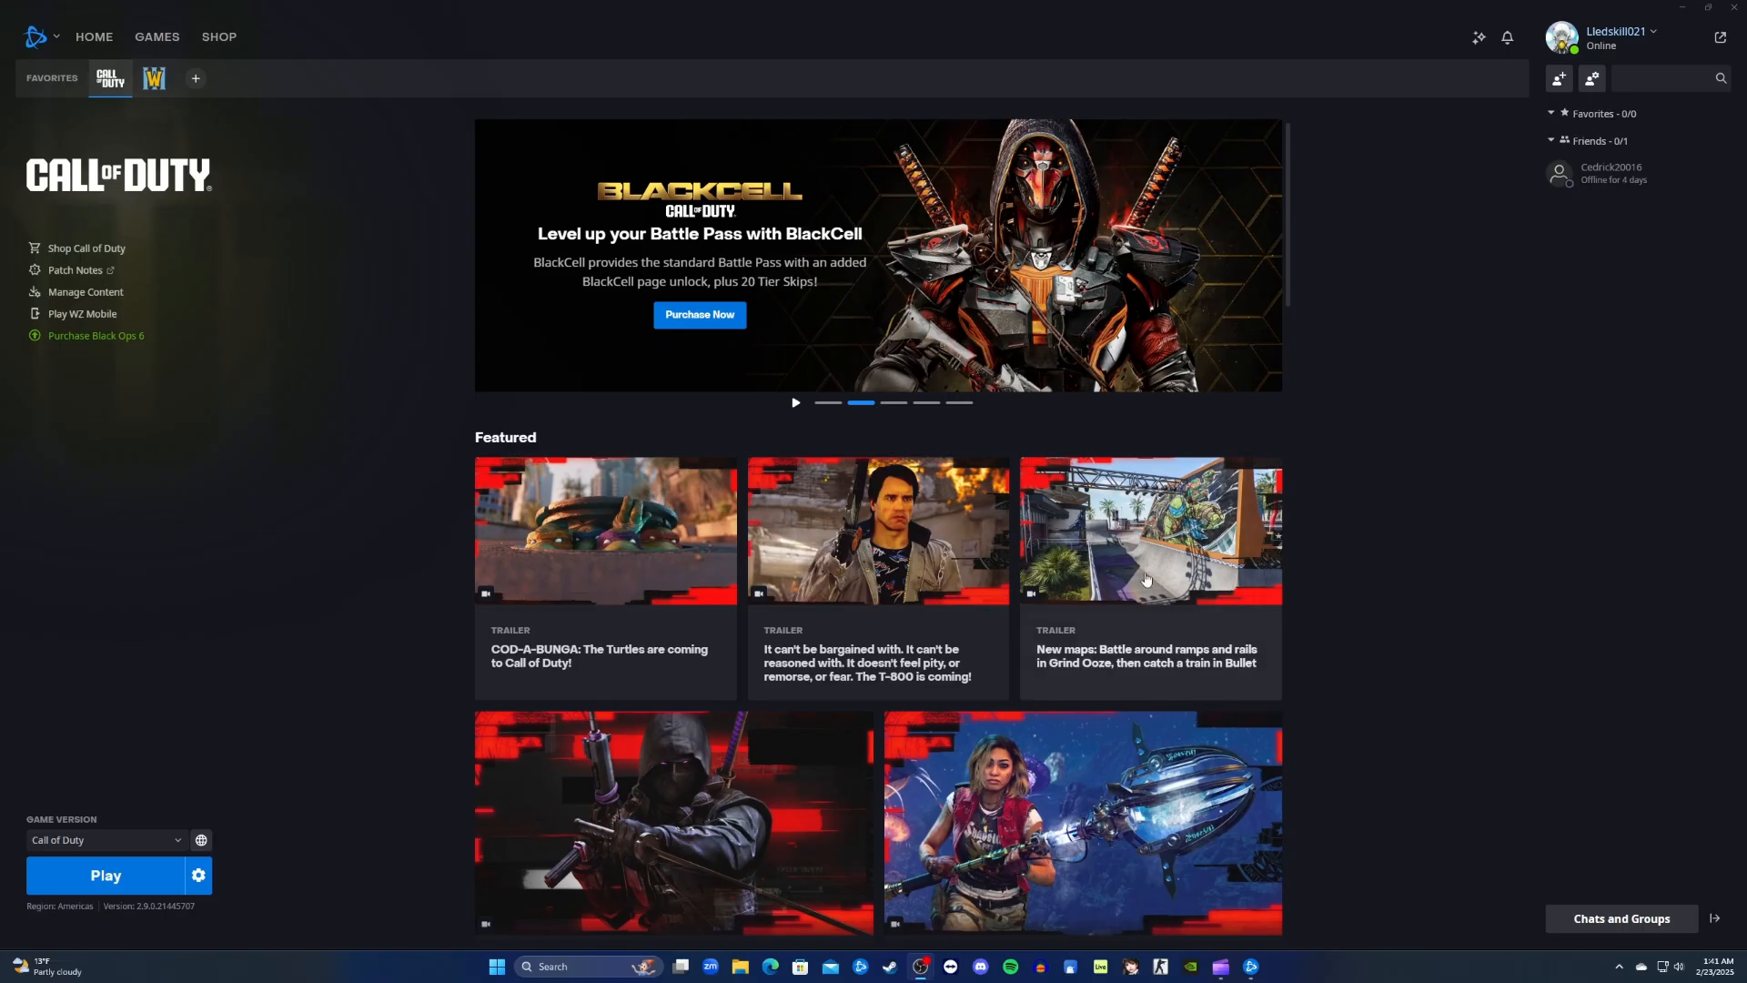
- Launch Call of Duty with the Play button
left_click(105, 875)
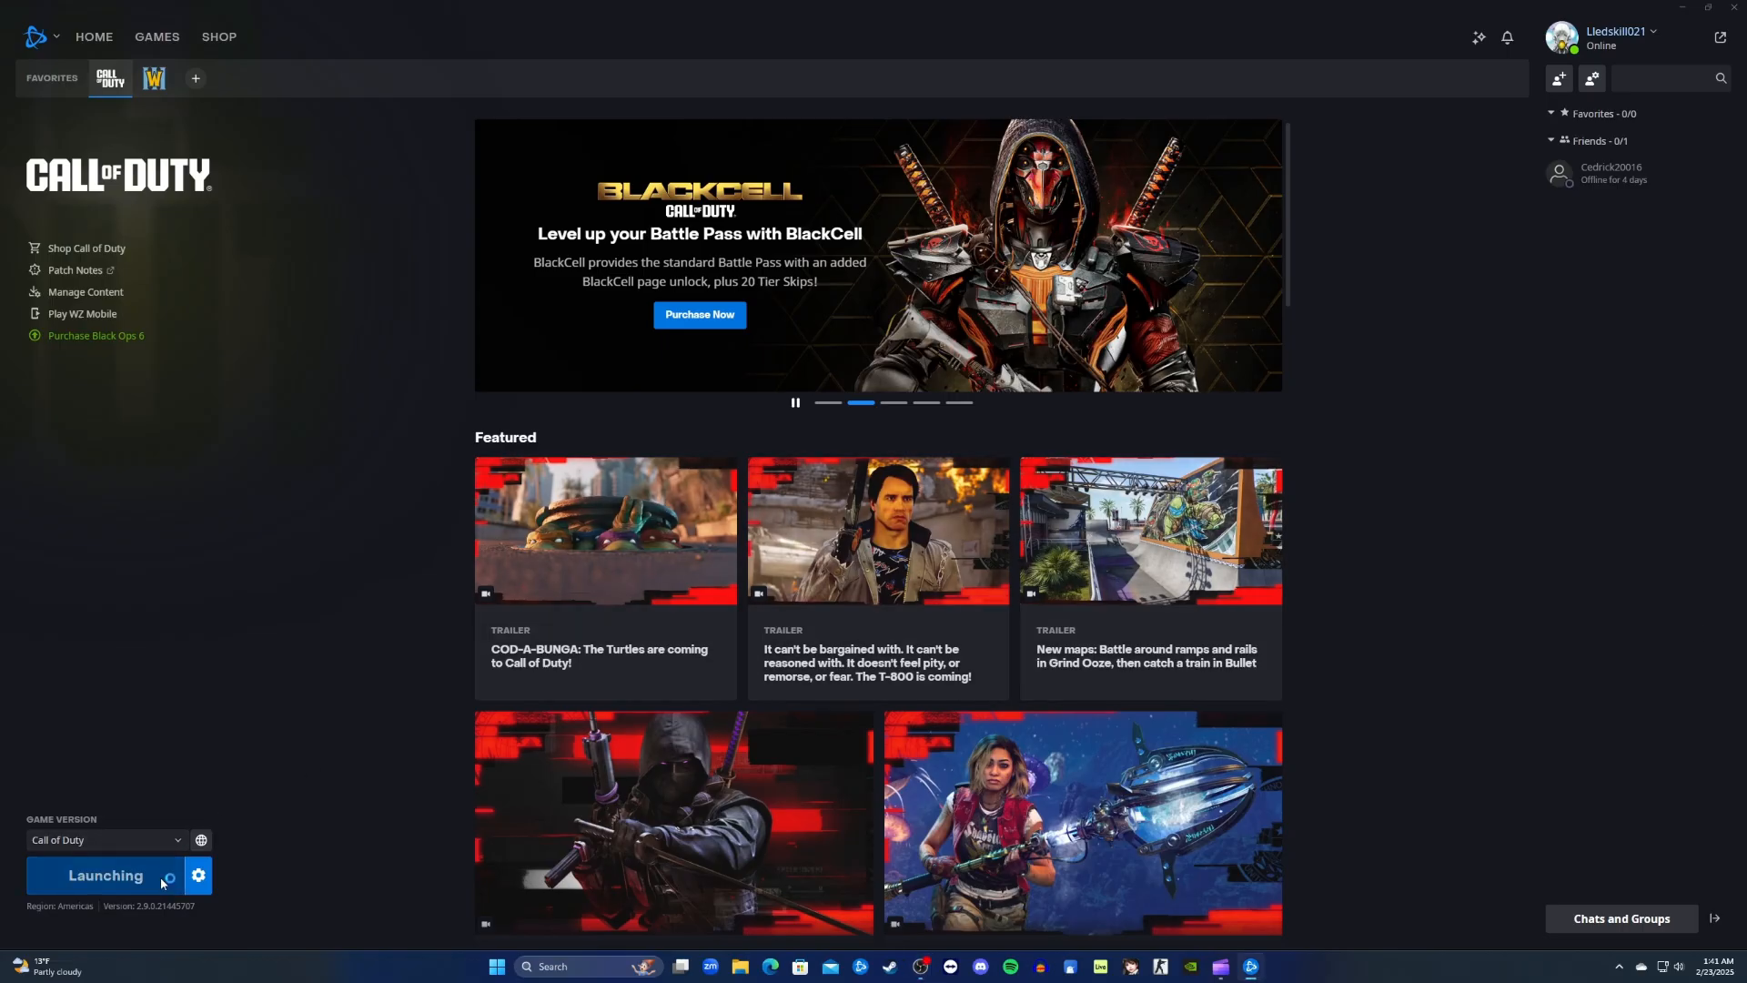